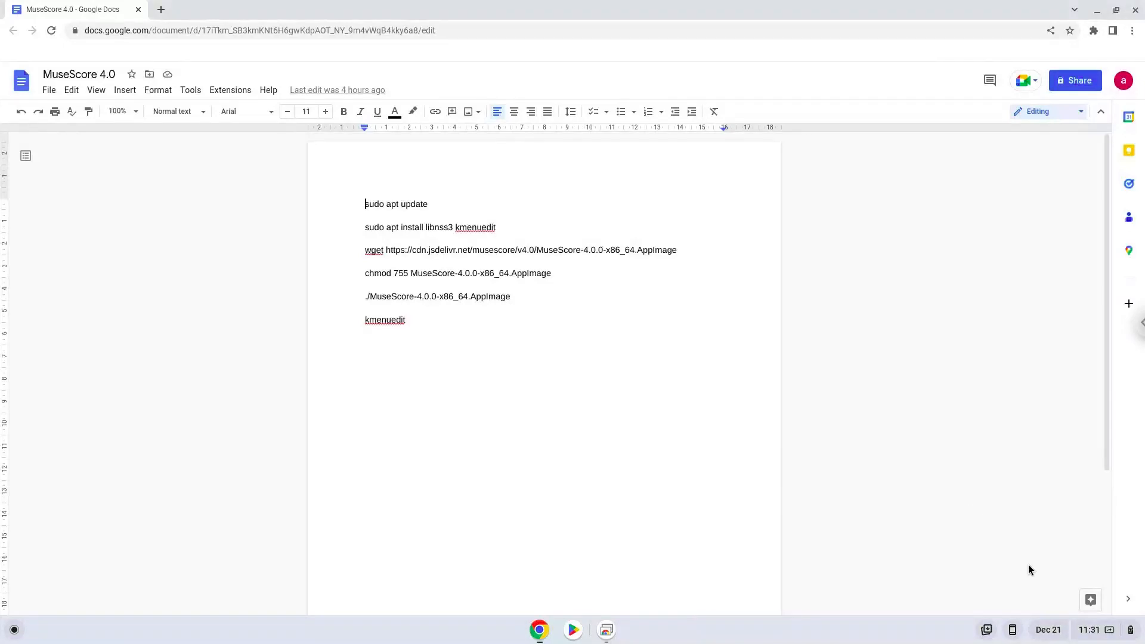
Step: Reach the Developers page in ChromeOS Settings via the Advanced group
{"action": "left_click", "coordinate": [1088, 630]}
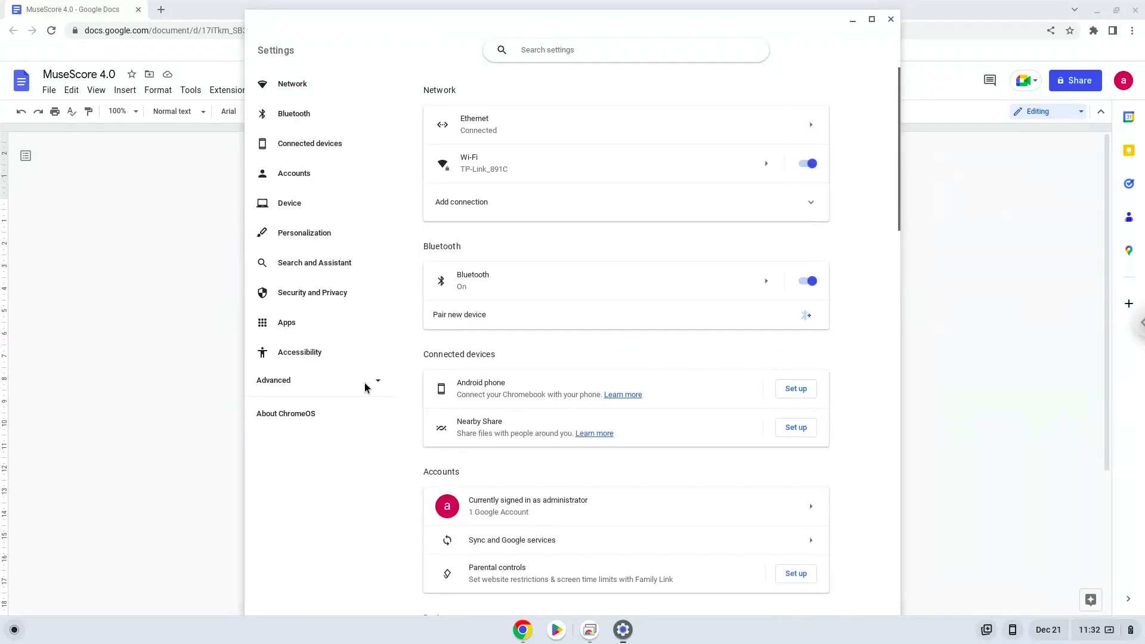
{"action": "left_click", "coordinate": [273, 379]}
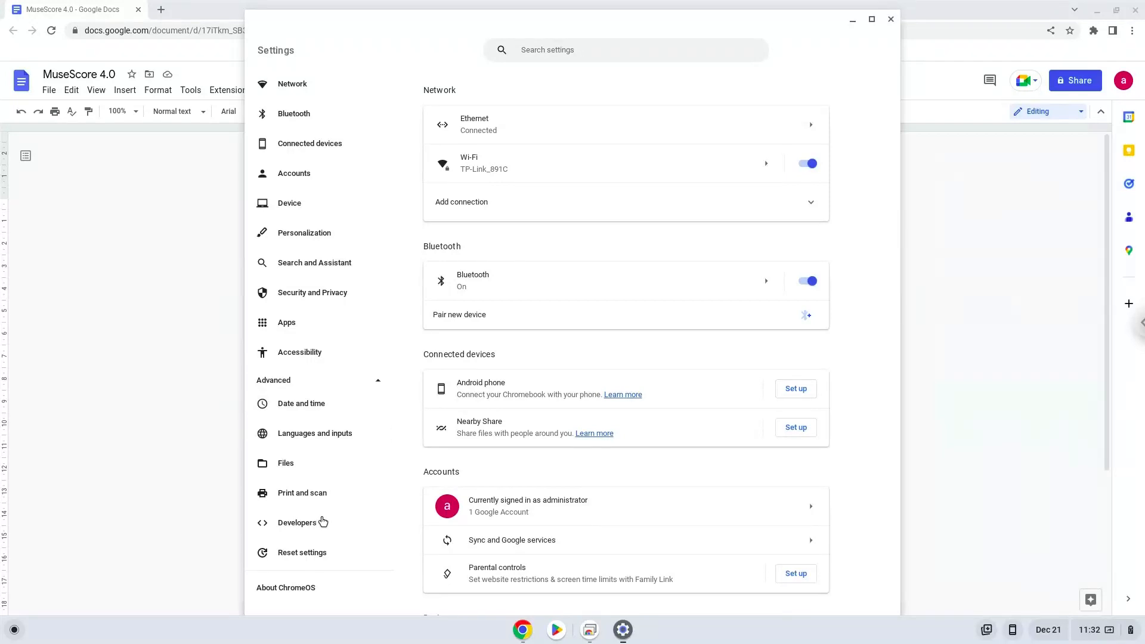
{"action": "left_click", "coordinate": [296, 522]}
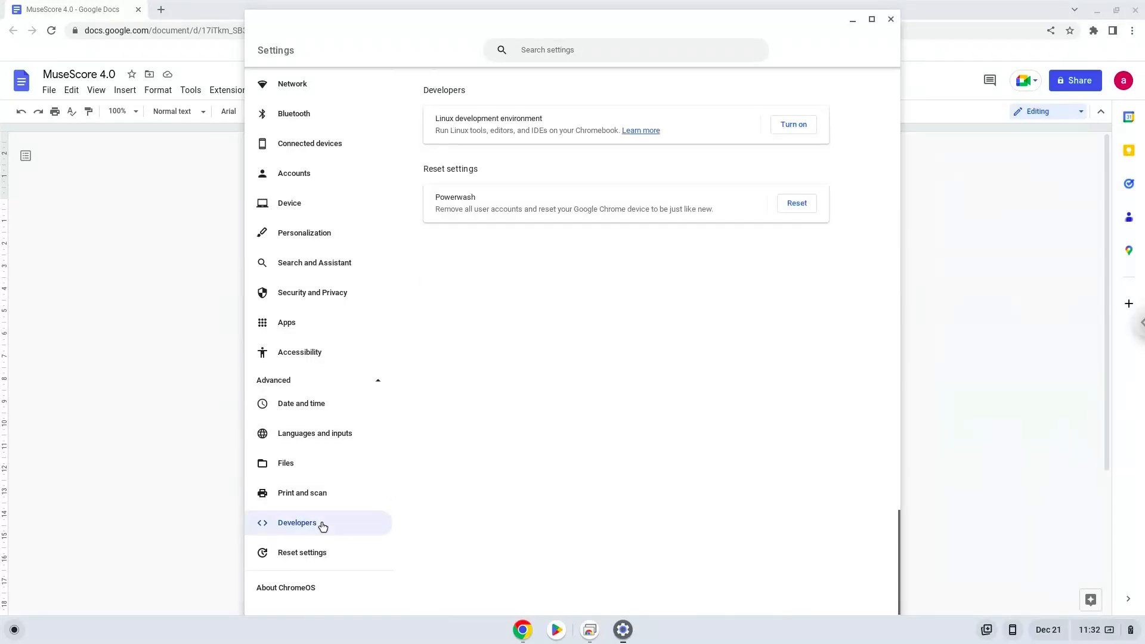
{"action": "mouse_move", "coordinate": [734, 206]}
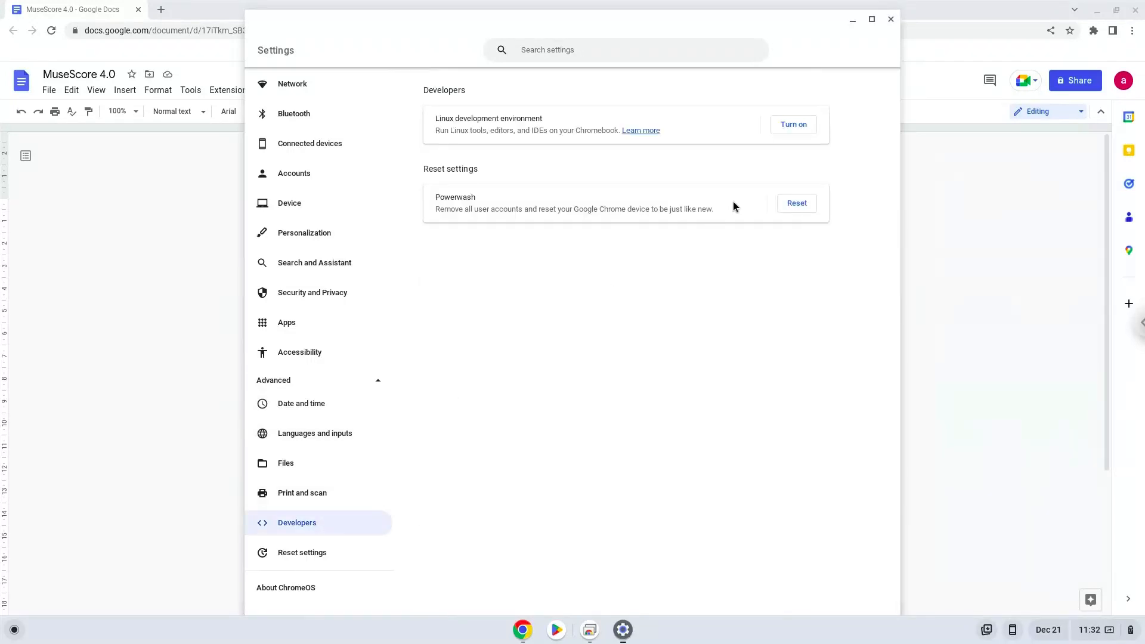
Step: Turn on the Linux development environment and install it with the recommended 10 GB disk size
{"action": "left_click", "coordinate": [792, 124]}
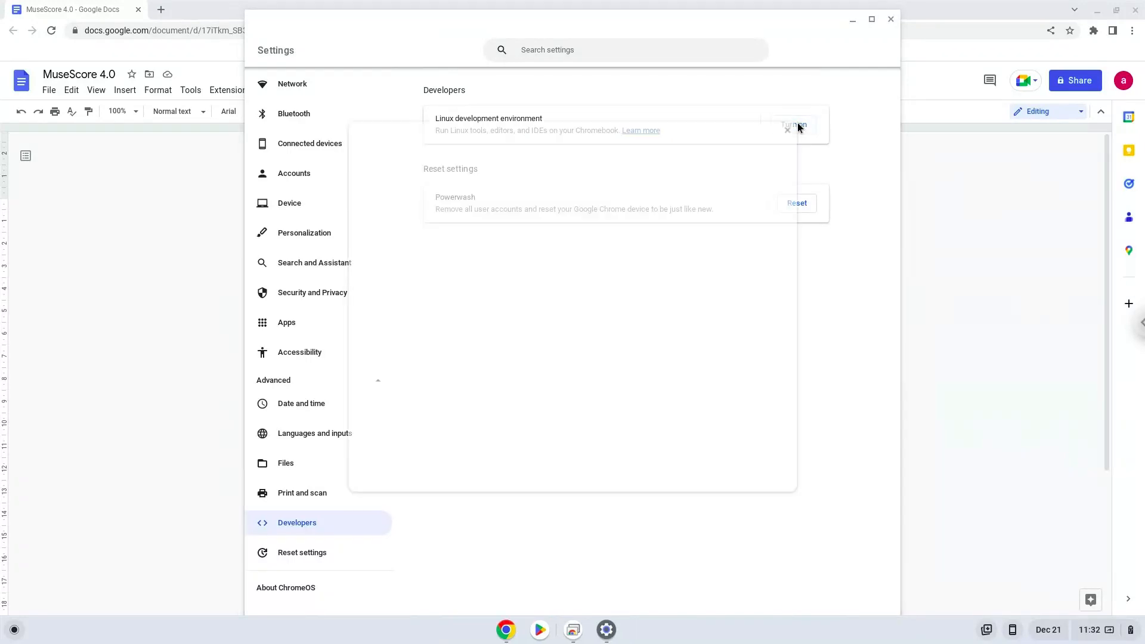
{"action": "left_click", "coordinate": [794, 125]}
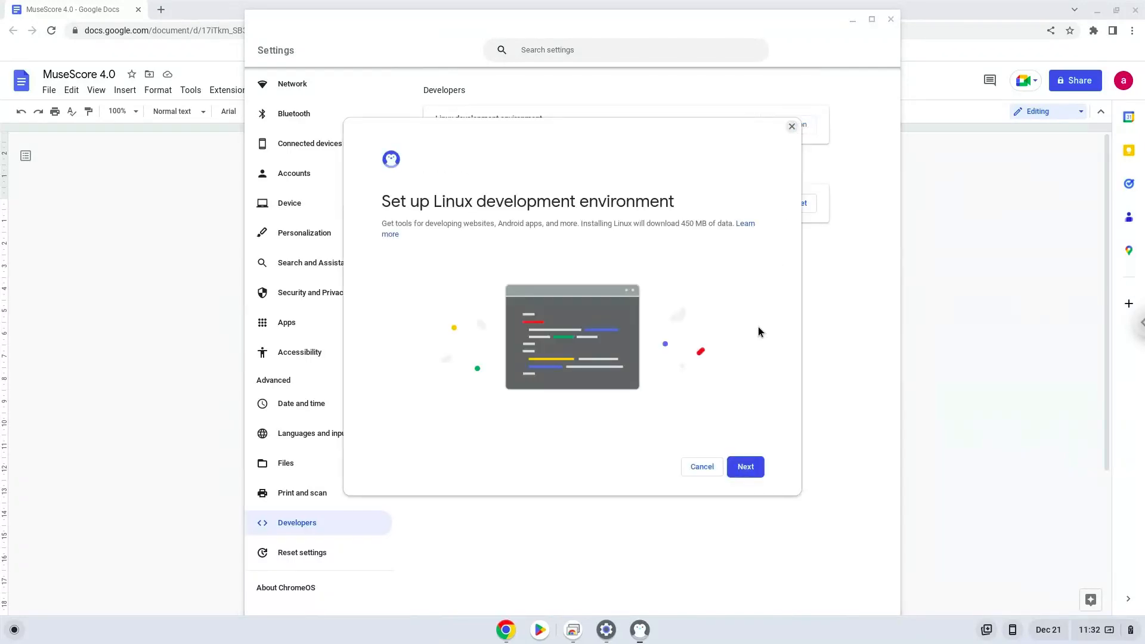
{"action": "left_click", "coordinate": [744, 466]}
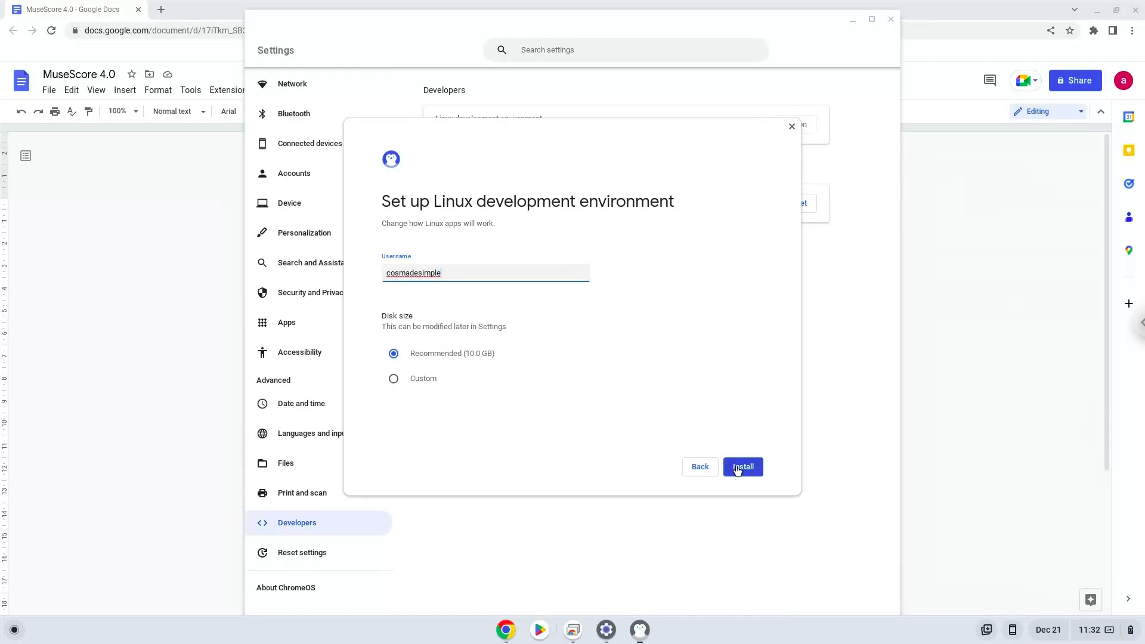
{"action": "left_click", "coordinate": [741, 466]}
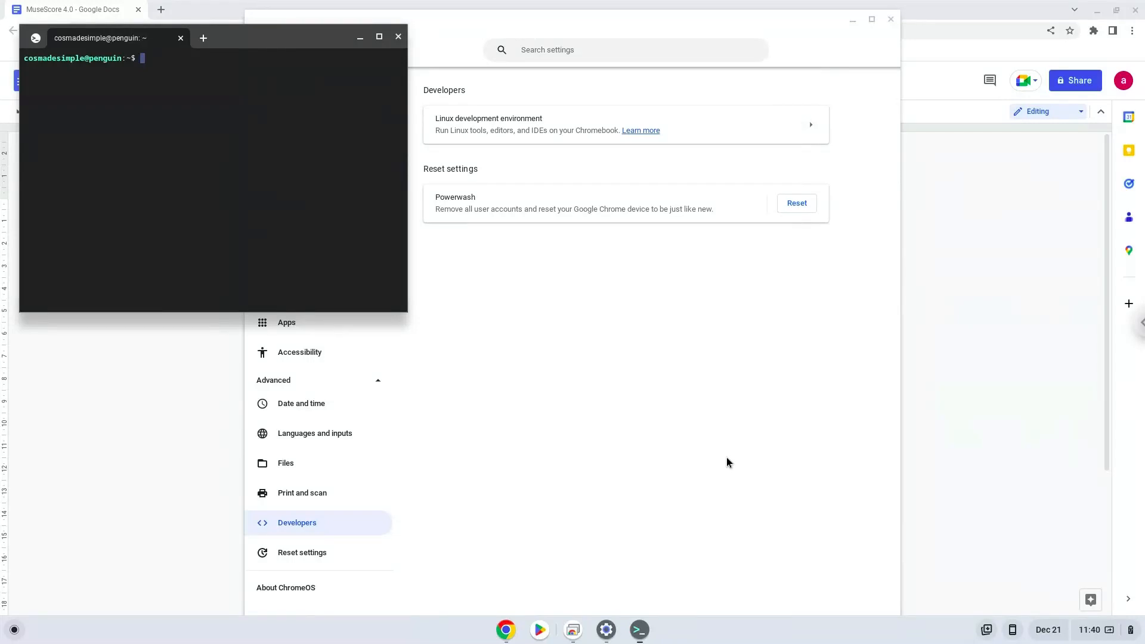
{"action": "mouse_move", "coordinate": [718, 446]}
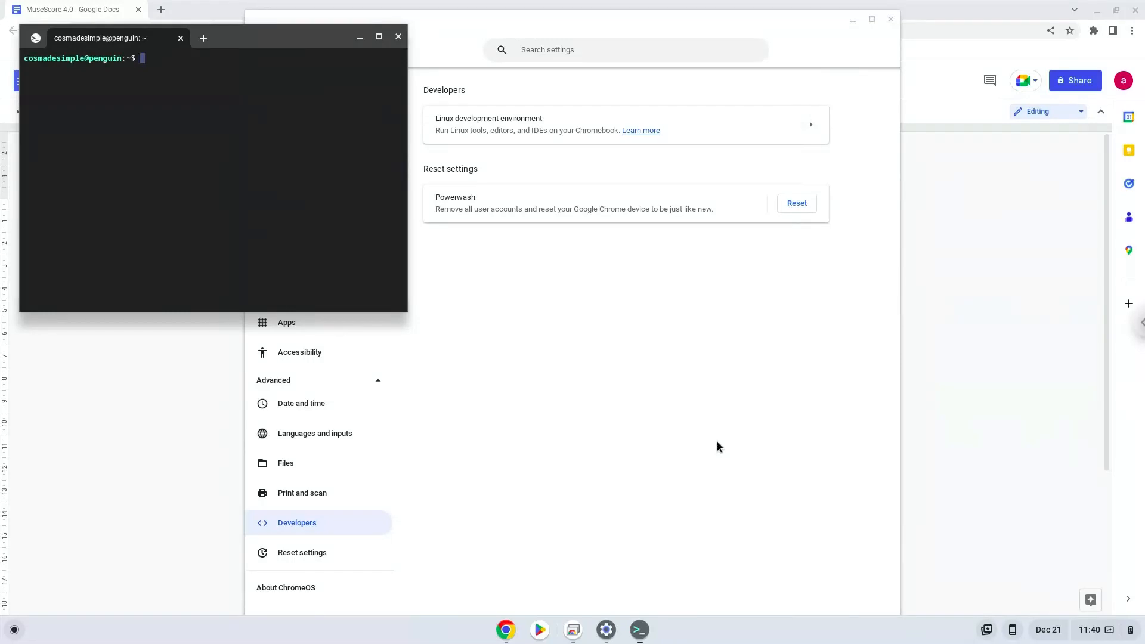
{"action": "mouse_move", "coordinate": [712, 437]}
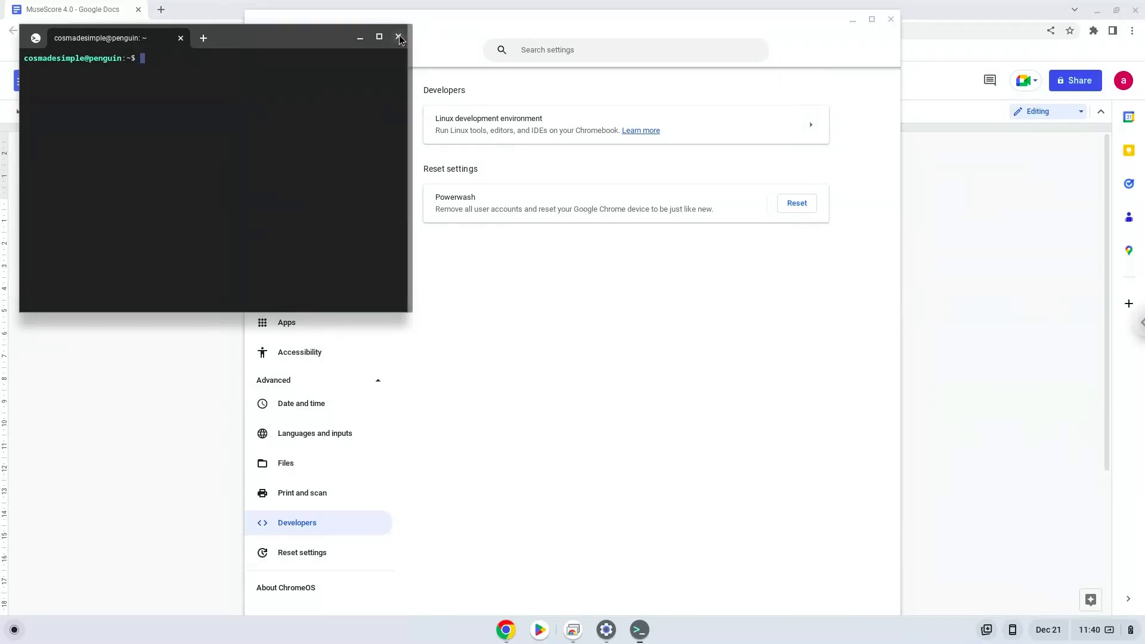
Step: Close the terminal and Settings windows to reveal the Google Docs install notes
{"action": "left_click", "coordinate": [399, 37]}
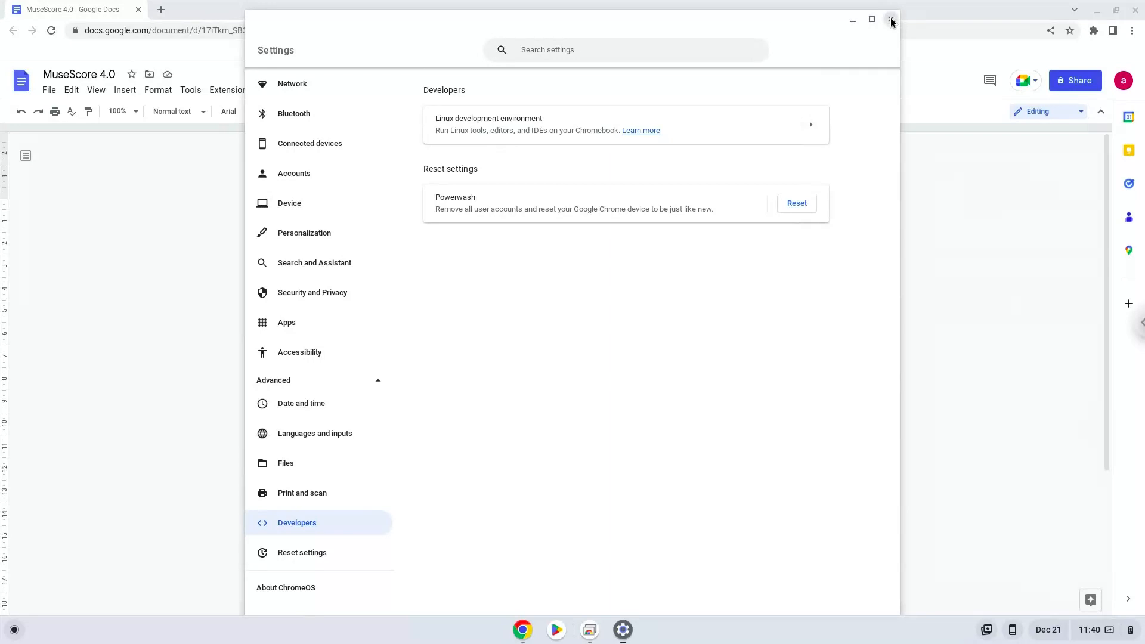
{"action": "left_click", "coordinate": [891, 20]}
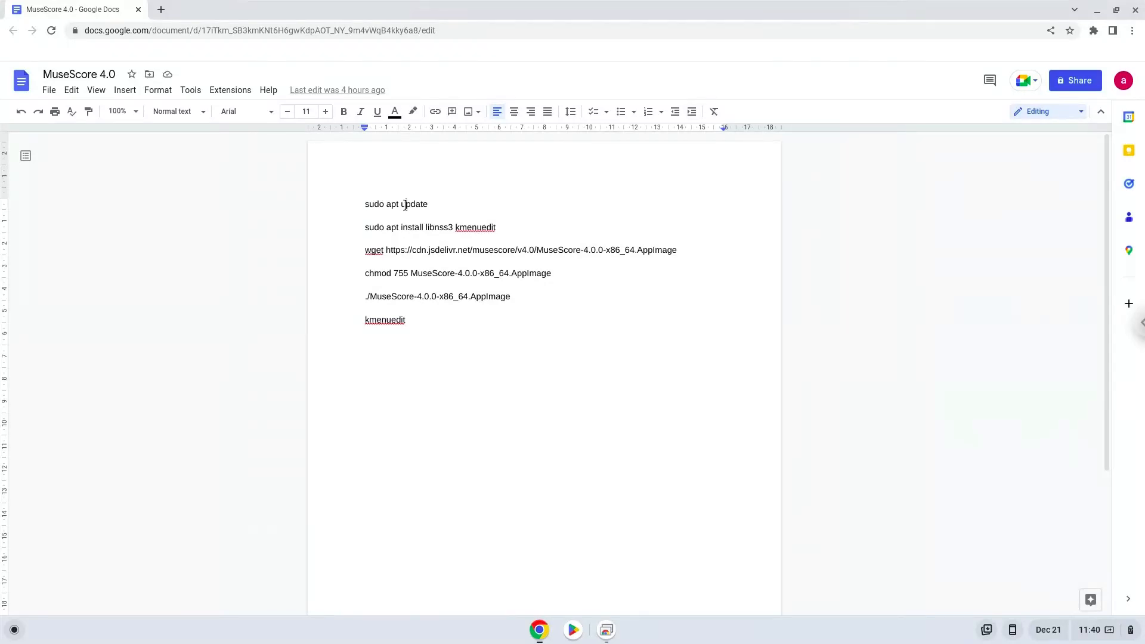
Step: Copy the sudo apt update line and launch the Terminal app from the launcher search
{"action": "right_click", "coordinate": [396, 203]}
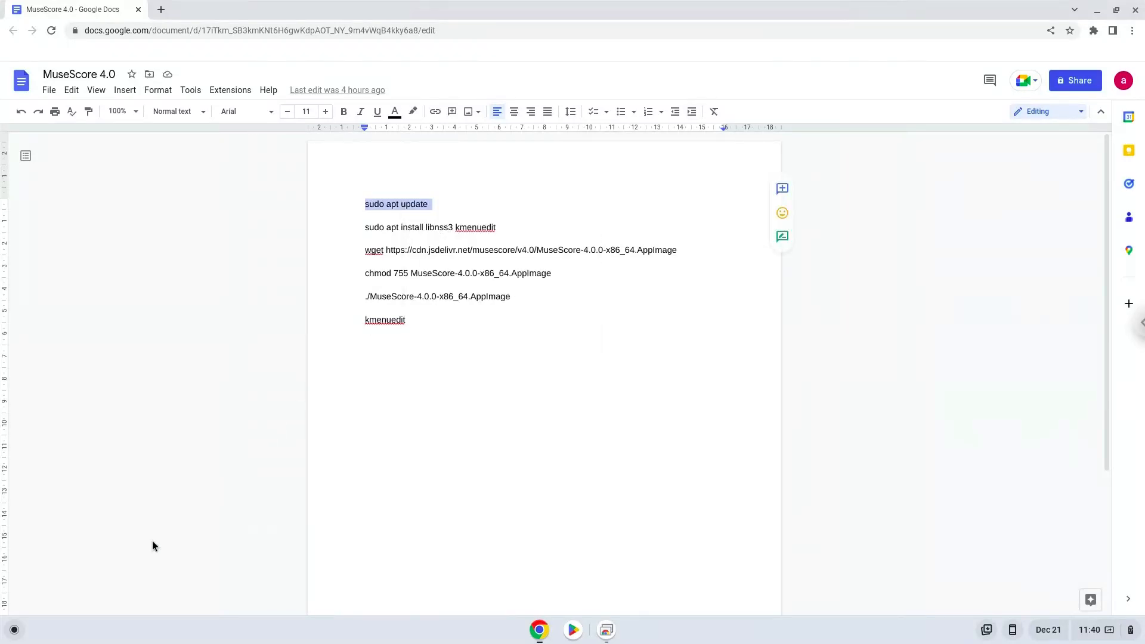
{"action": "left_click", "coordinate": [13, 630]}
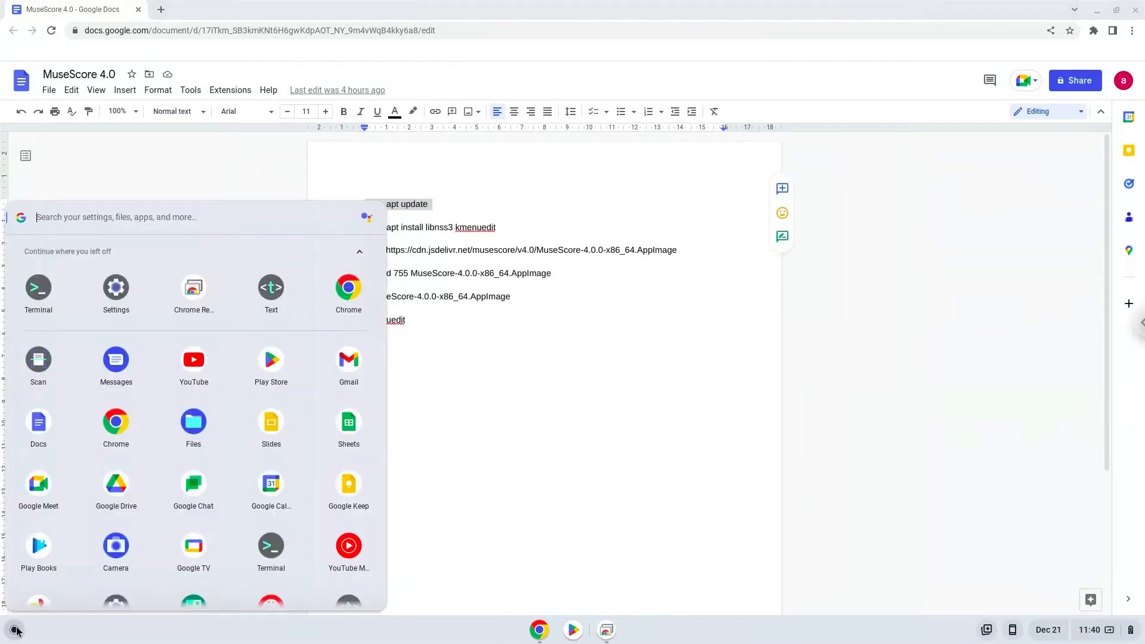
{"action": "type", "text": "t"}
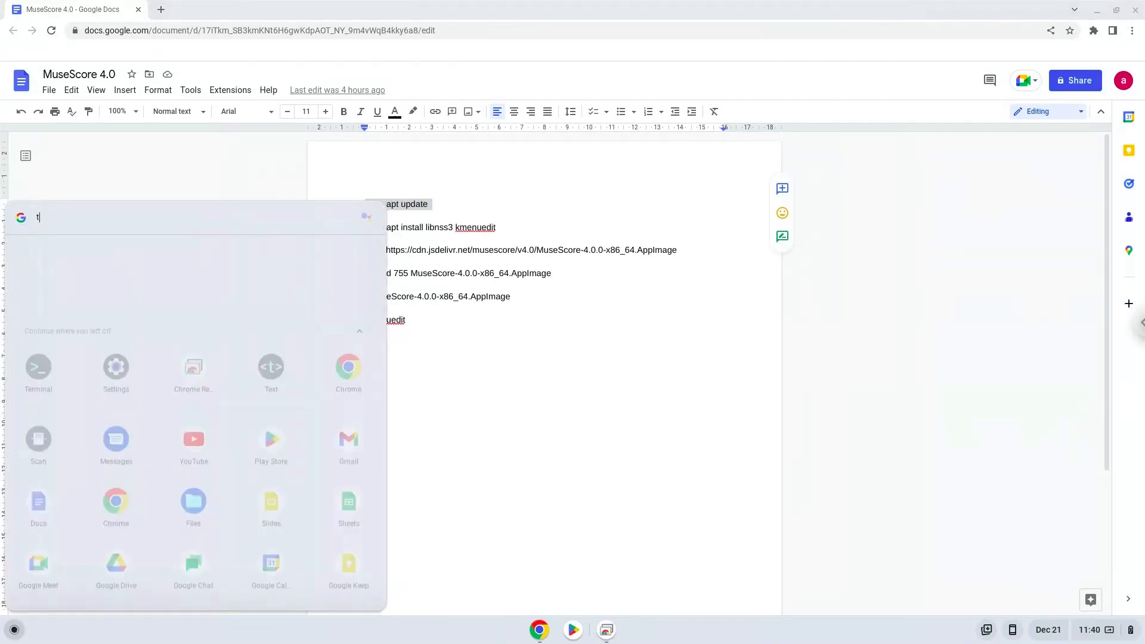
{"action": "type", "text": "terminal"}
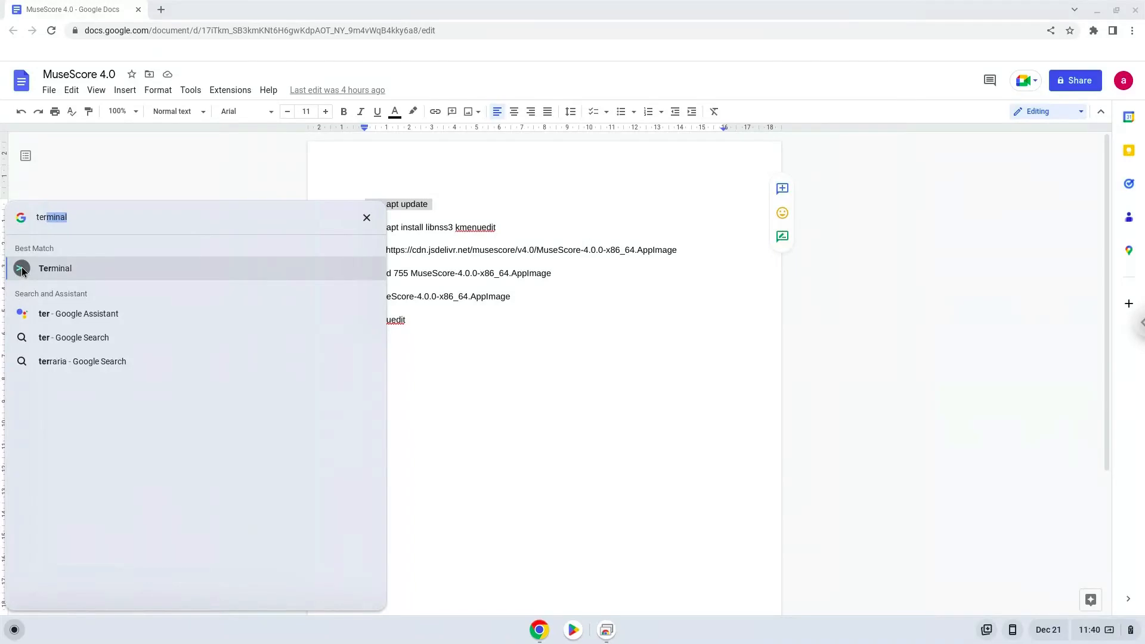
{"action": "left_click", "coordinate": [55, 268]}
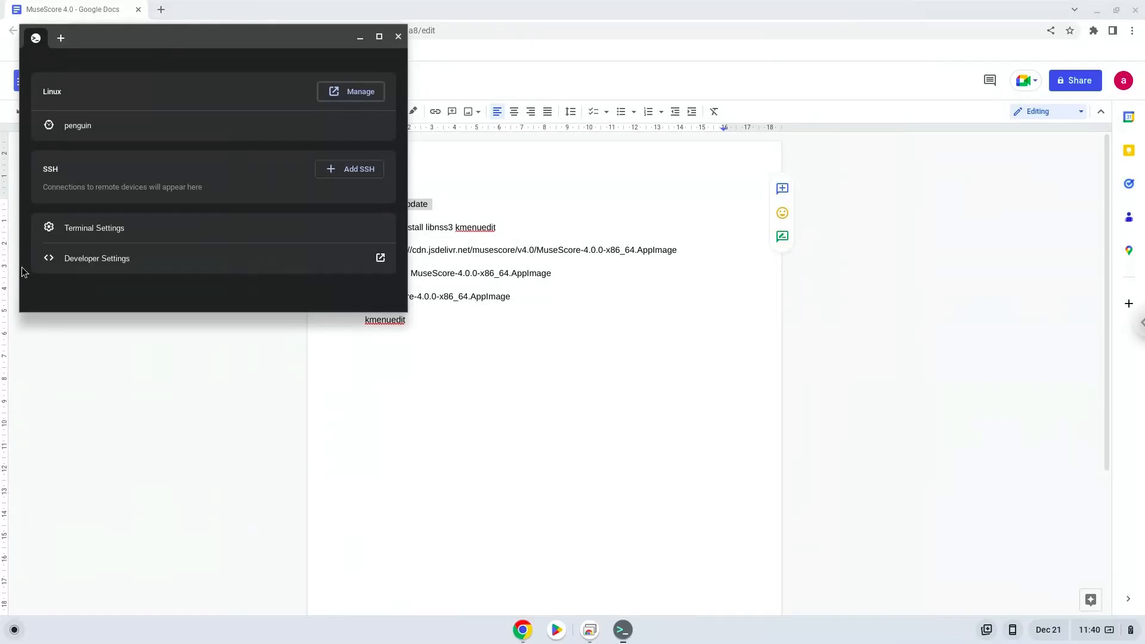
{"action": "mouse_move", "coordinate": [227, 41]}
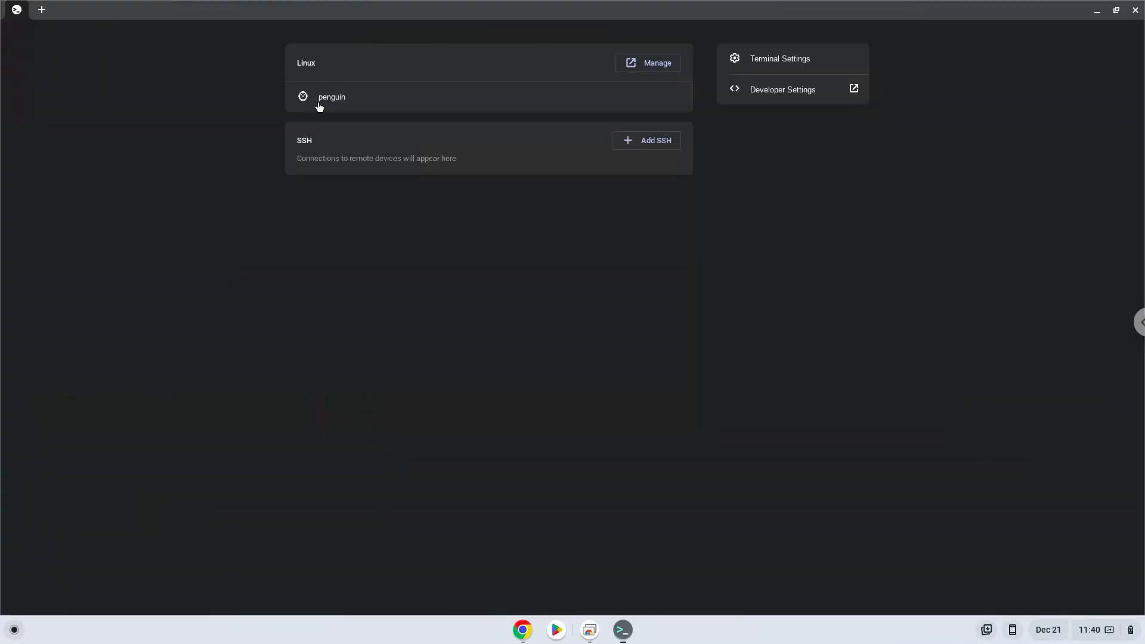
Step: Start the penguin Linux session so sudo apt update can run at the prompt
{"action": "left_click", "coordinate": [330, 96]}
{"action": "type", "text": "sudo apt update"}
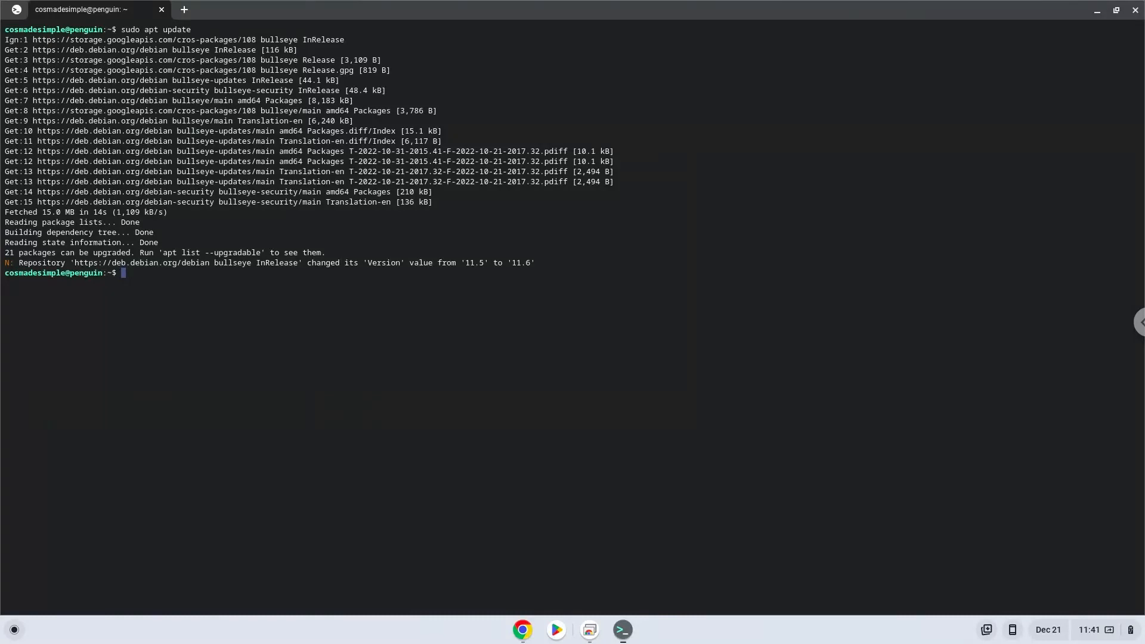
{"action": "mouse_move", "coordinate": [513, 637]}
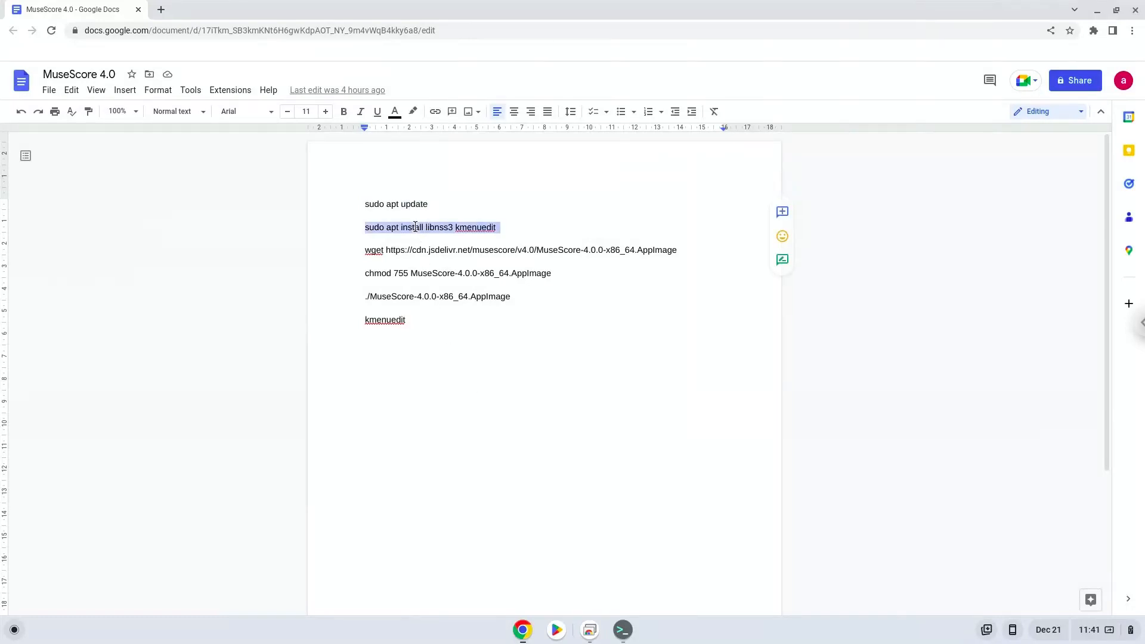
Step: Run sudo apt install libnss3 kmenuedit, then enter the wget command for MuseScore-4.0.0-x86_64.AppImage
{"action": "right_click", "coordinate": [430, 226]}
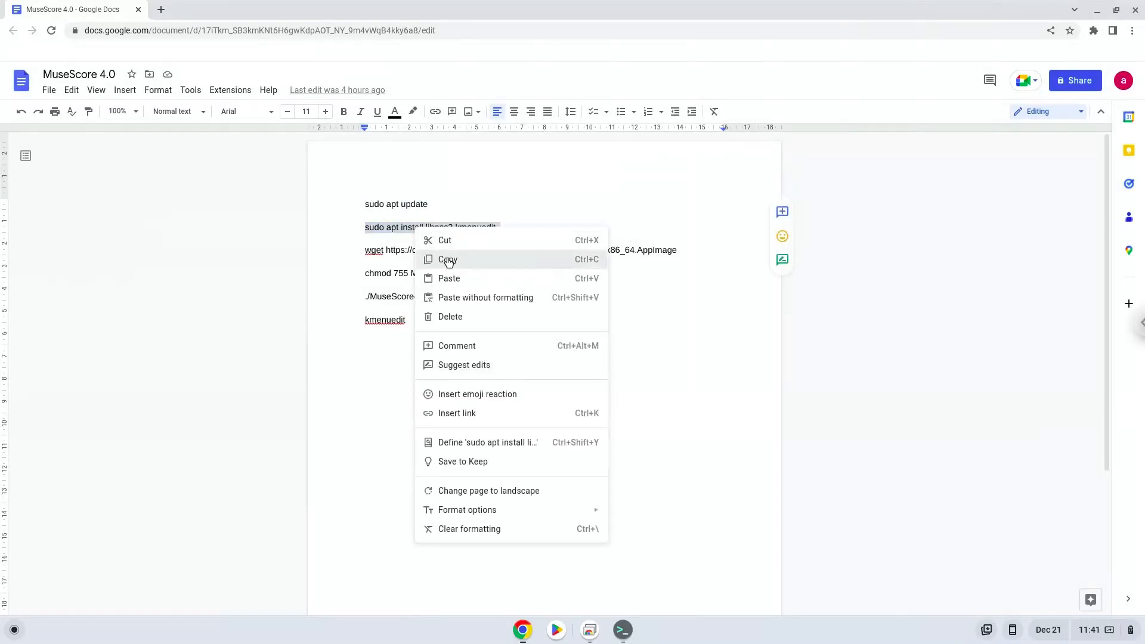
{"action": "left_click", "coordinate": [447, 259]}
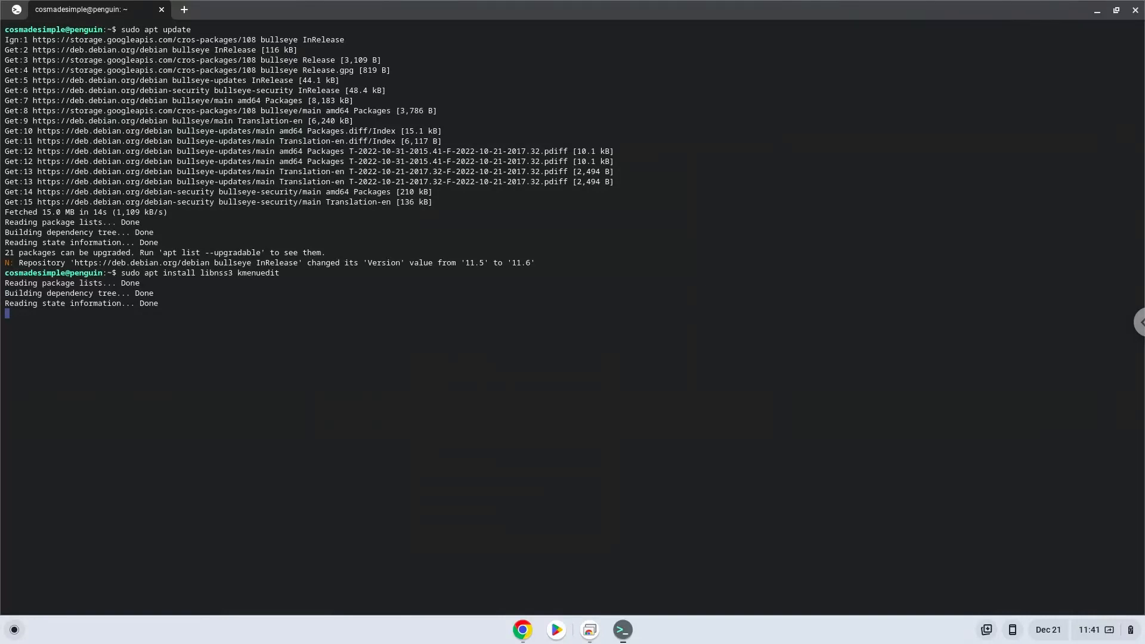
{"action": "key", "text": "Return"}
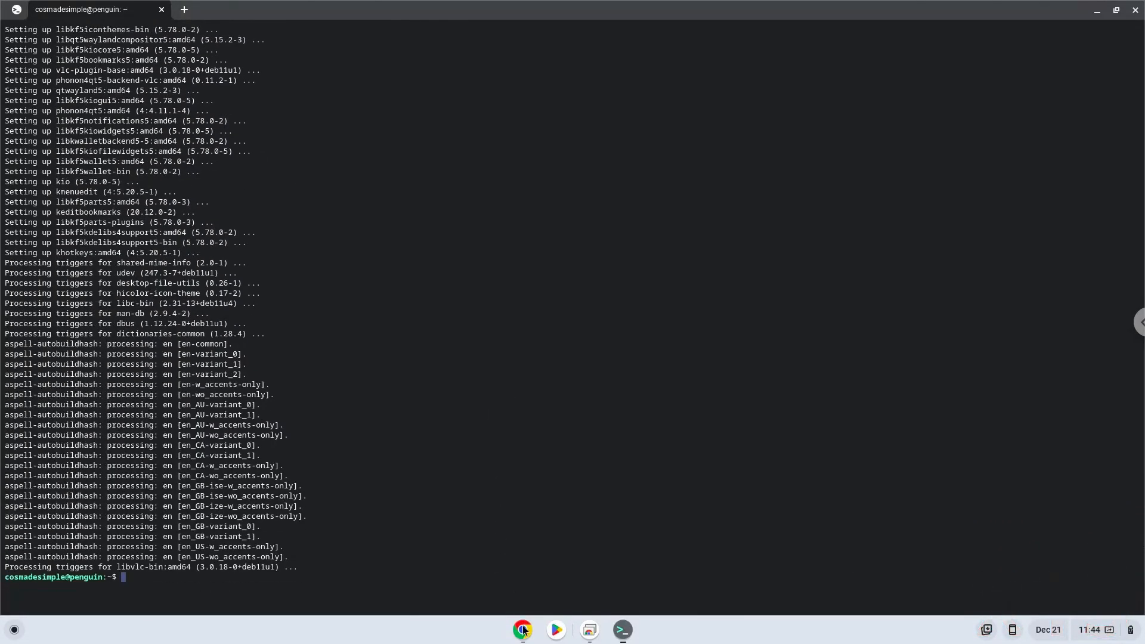
{"action": "left_click", "coordinate": [522, 629]}
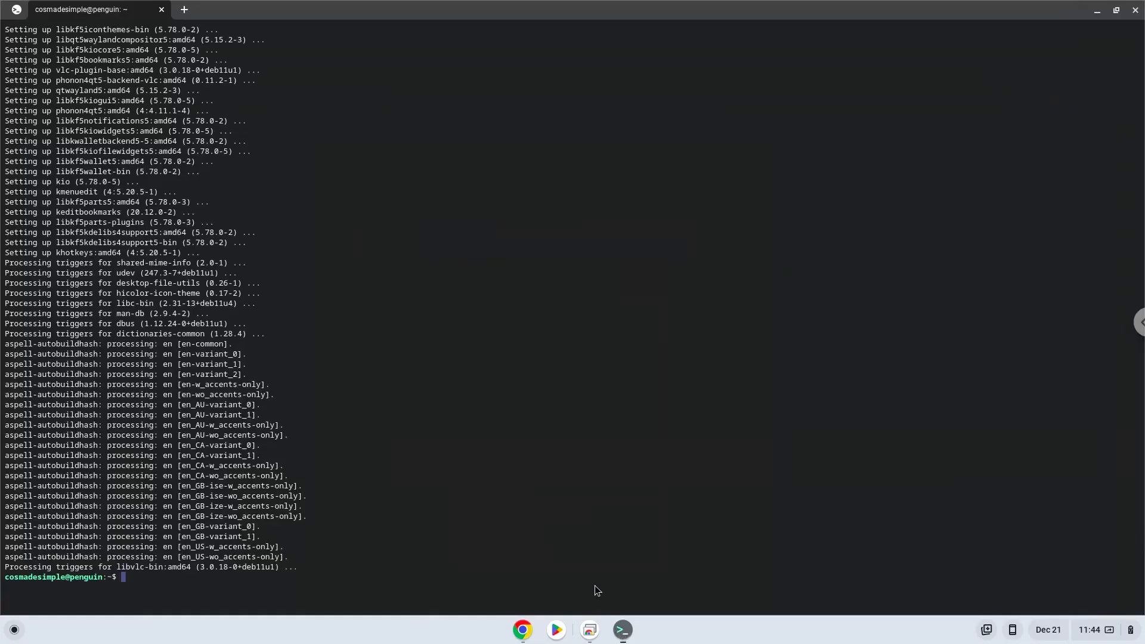
{"action": "type", "text": "wget https://cdn.jsdelivr.net/musescore/v4.0/MuseScore-4.0.0-x86_64.AppImage"}
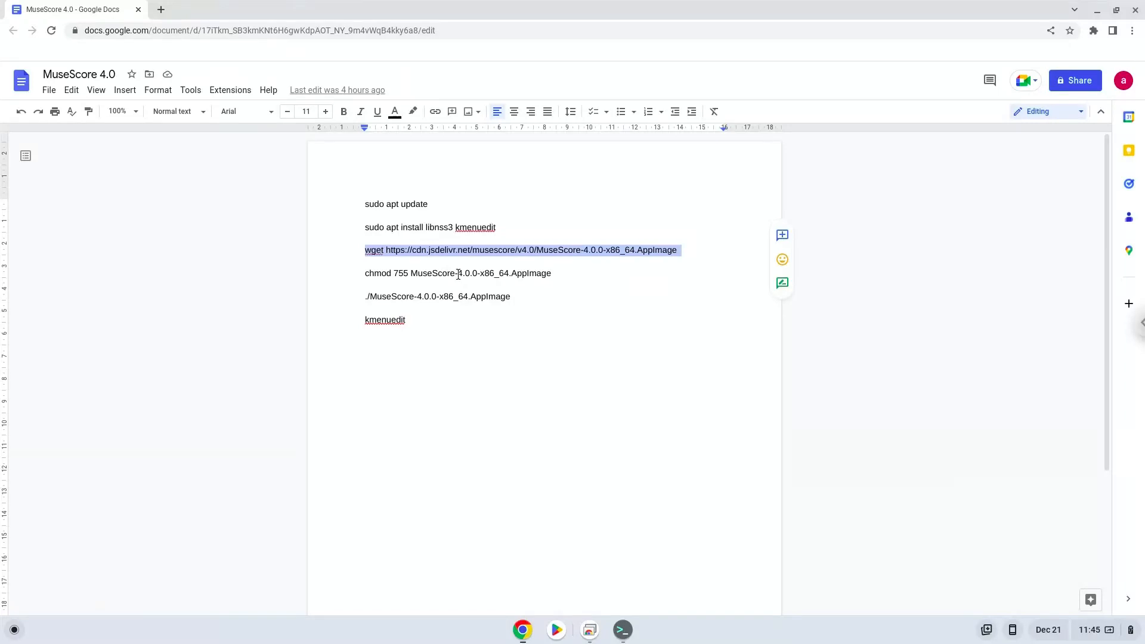
Step: Copy the wget line to download the MuseScore 4.0.0 AppImage and make it executable with chmod 755
{"action": "right_click", "coordinate": [457, 273]}
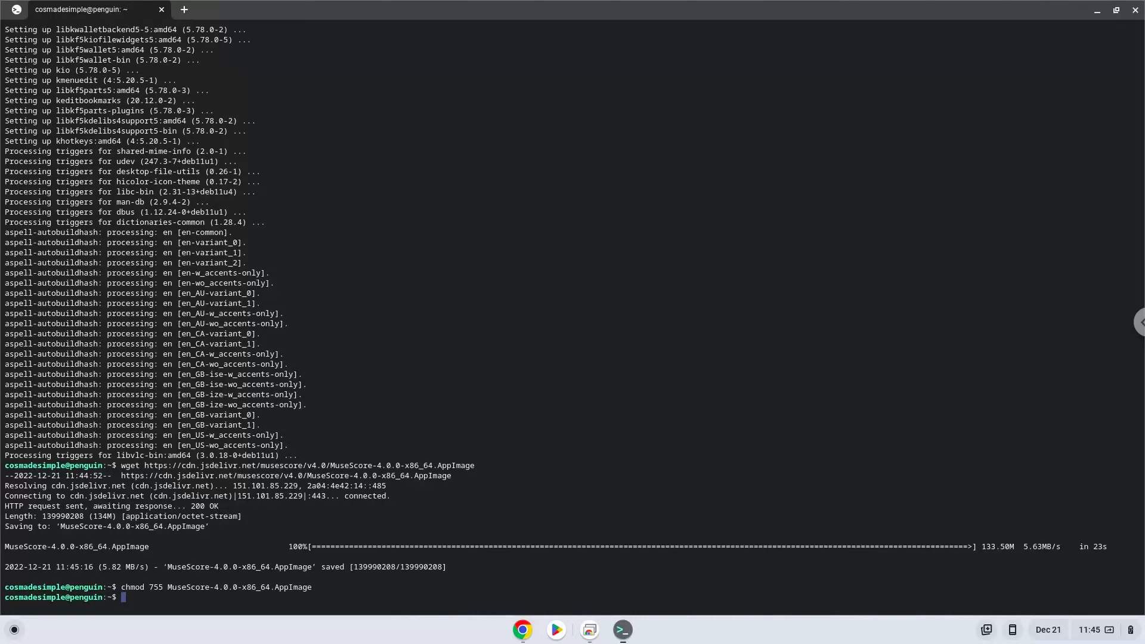
{"action": "mouse_move", "coordinate": [516, 607]}
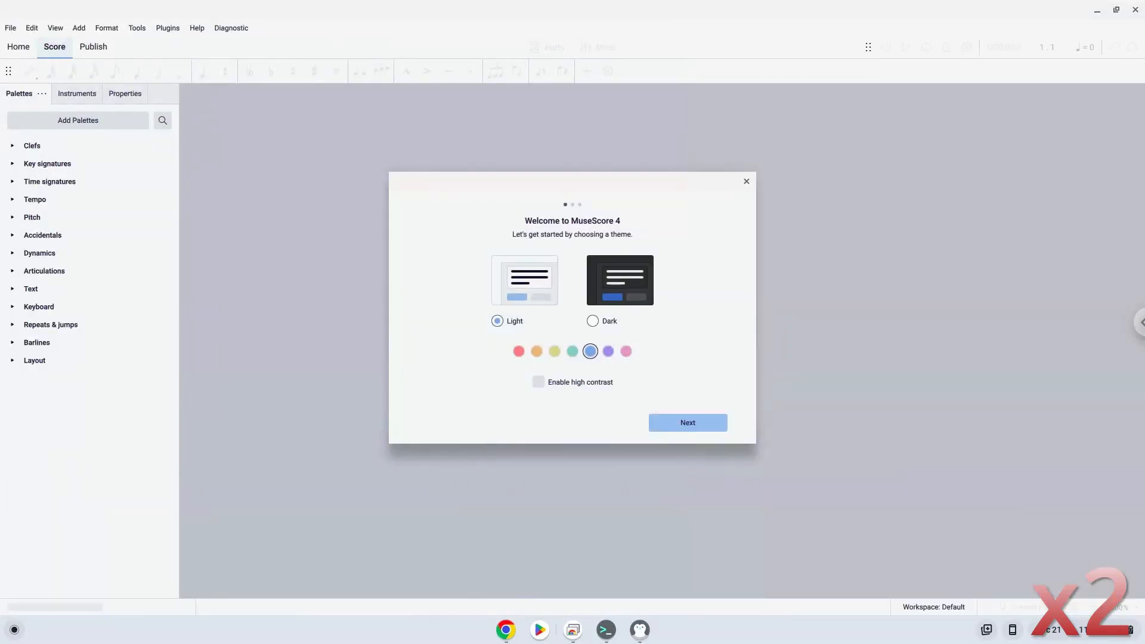
Step: Select the Dark theme in the Welcome to MuseScore 4 dialog and continue
{"action": "left_click", "coordinate": [592, 320]}
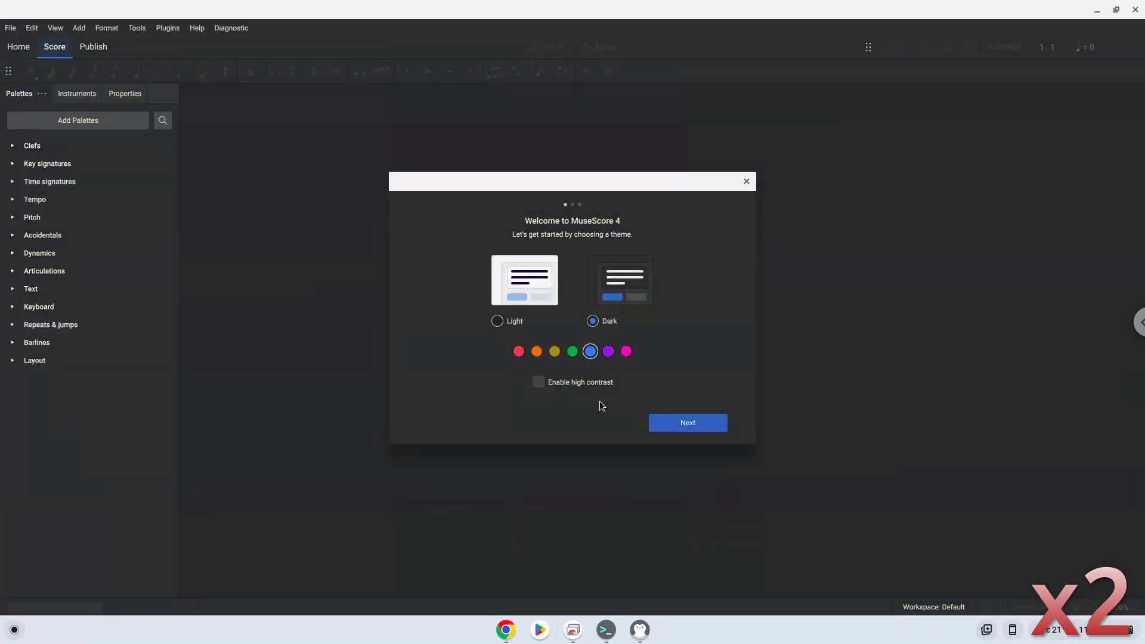
{"action": "left_click", "coordinate": [685, 422]}
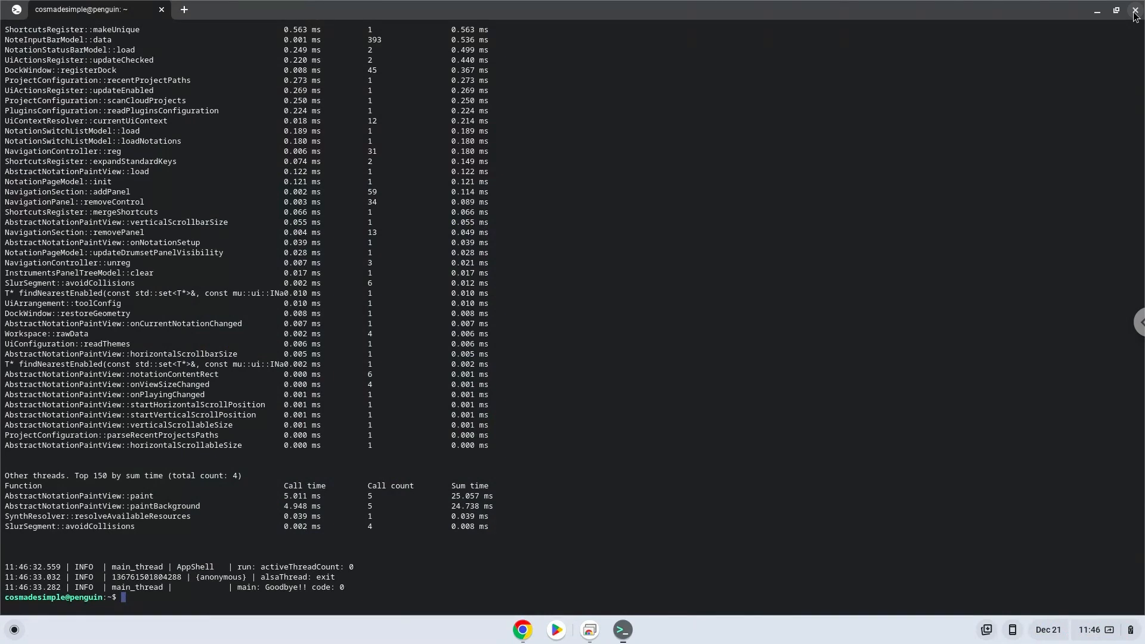
{"action": "mouse_move", "coordinate": [624, 555]}
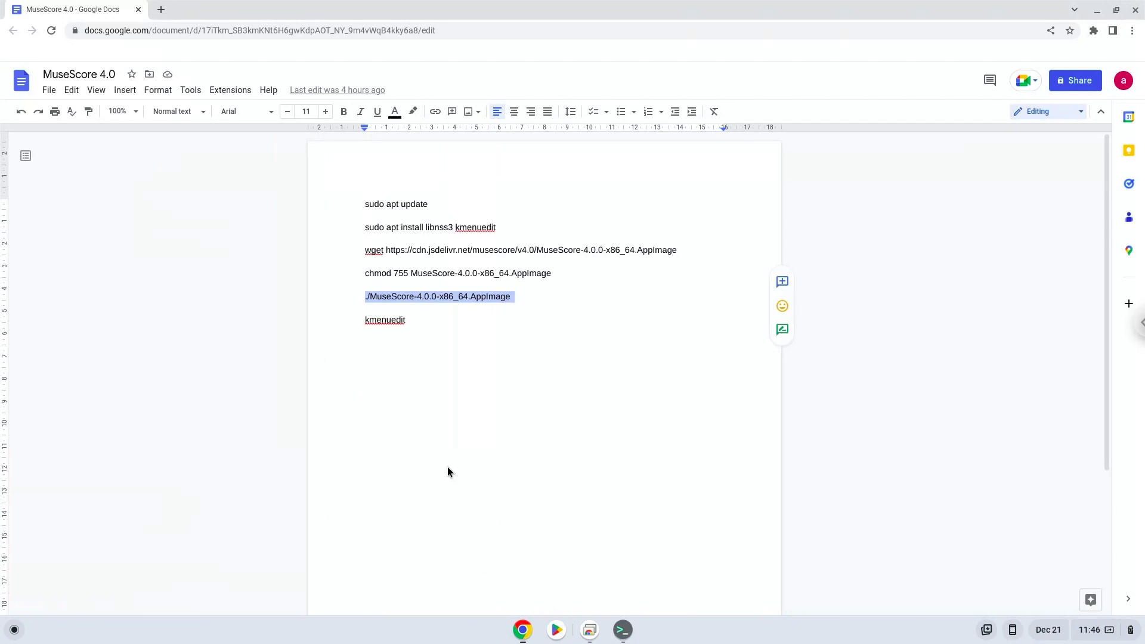
Step: Copy the word kmenuedit from the notes and run it at the Linux terminal prompt
{"action": "double_click", "coordinate": [385, 319]}
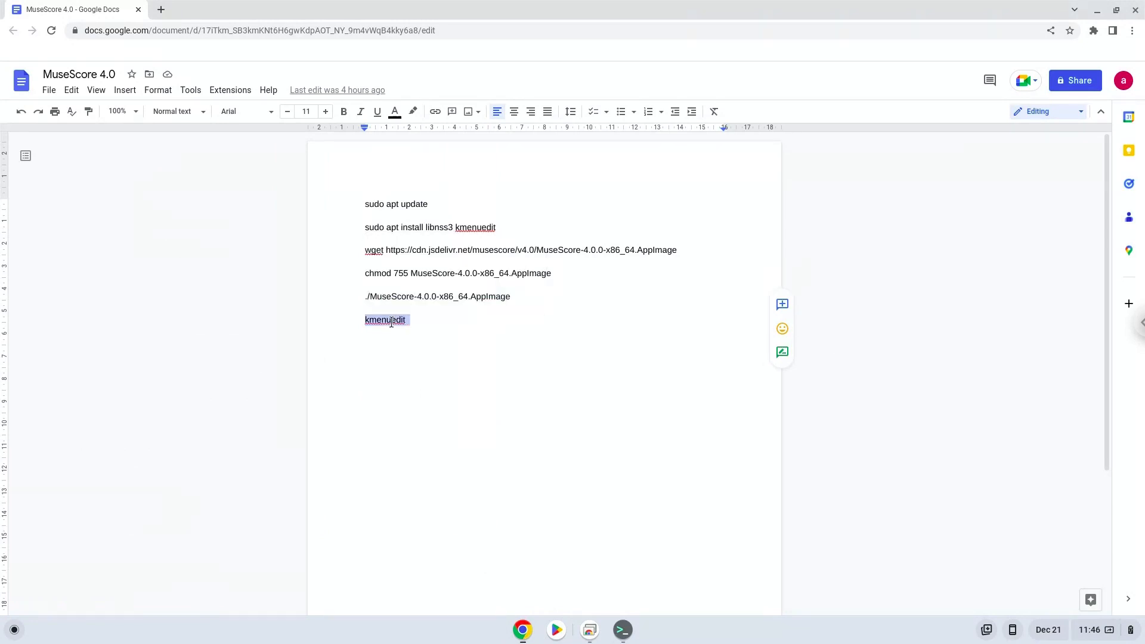
{"action": "right_click", "coordinate": [385, 320]}
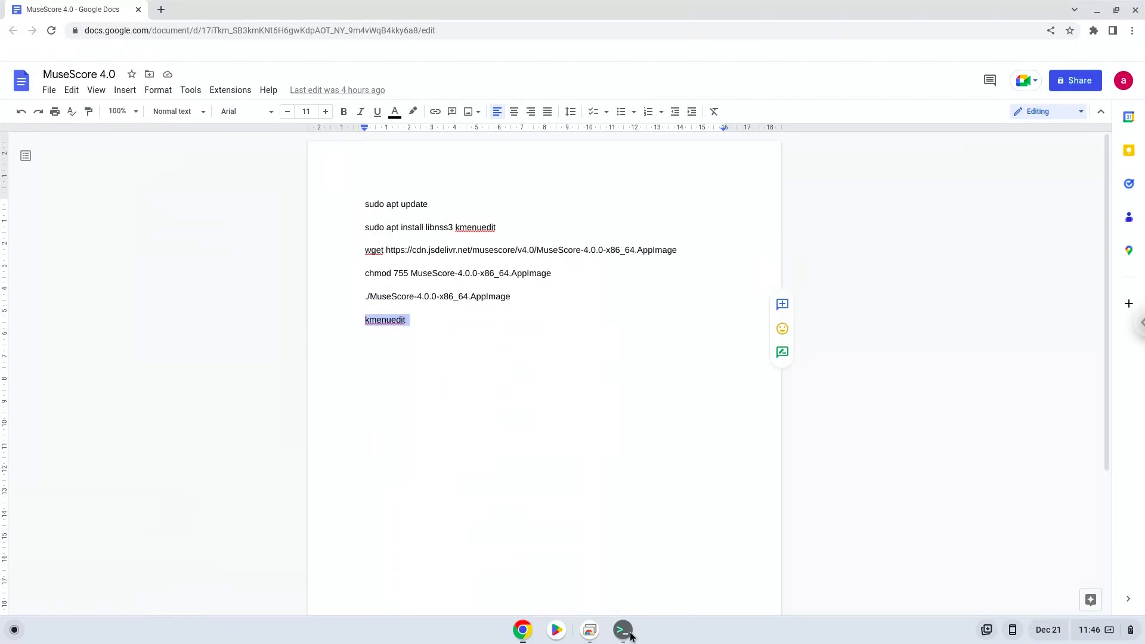
{"action": "left_click", "coordinate": [621, 629]}
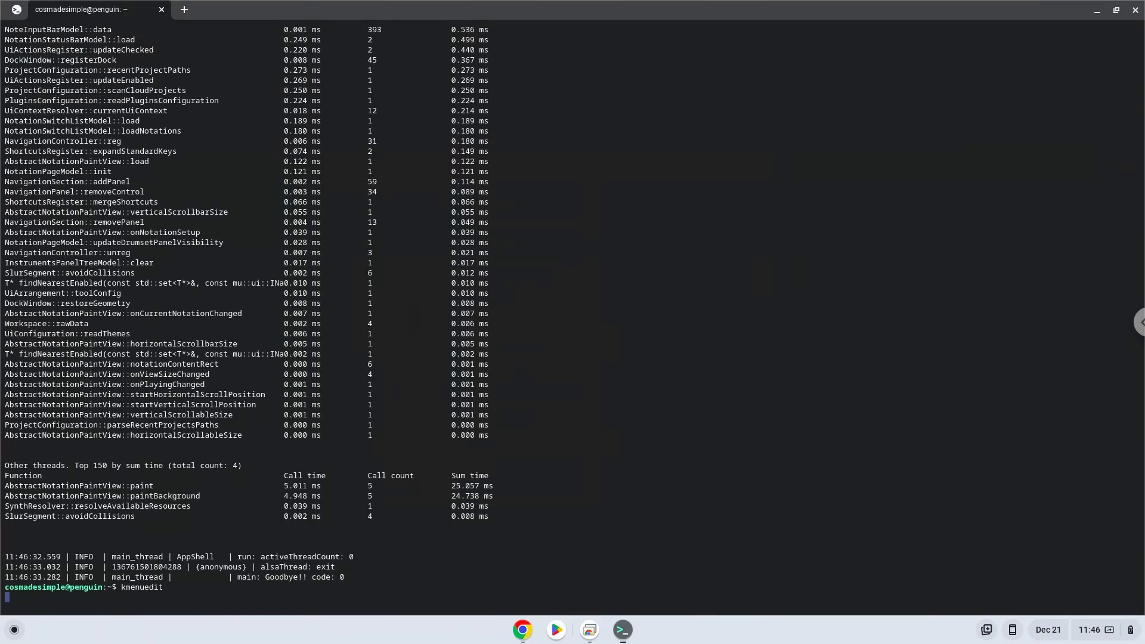
{"action": "key", "text": "Return"}
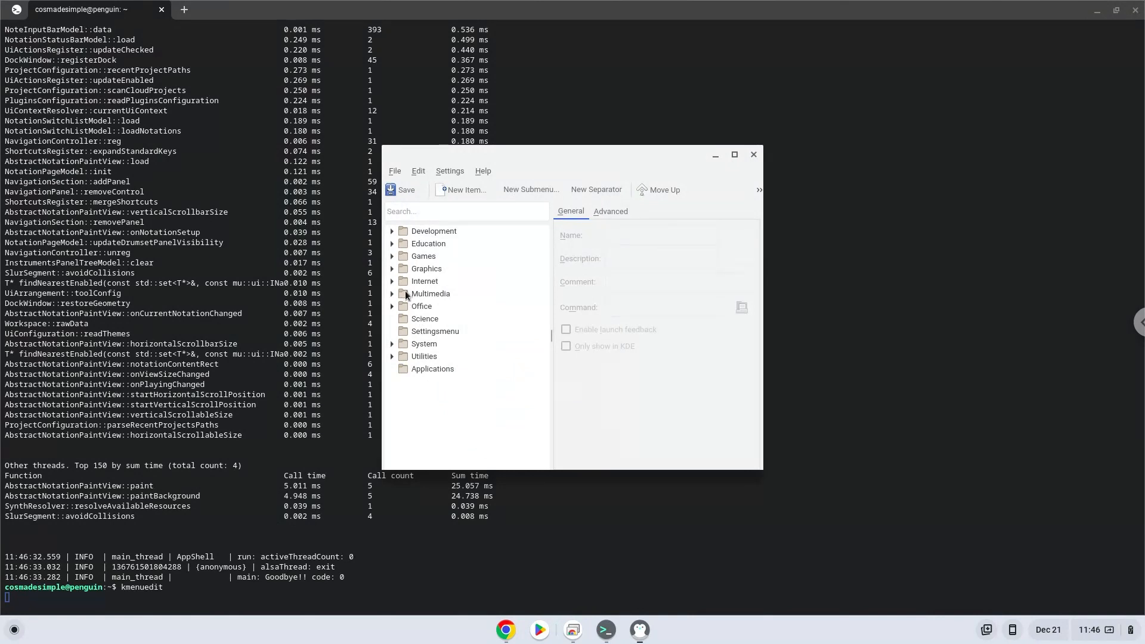
Step: Create a new item named MuseScore under the Multimedia category
{"action": "left_click", "coordinate": [430, 294]}
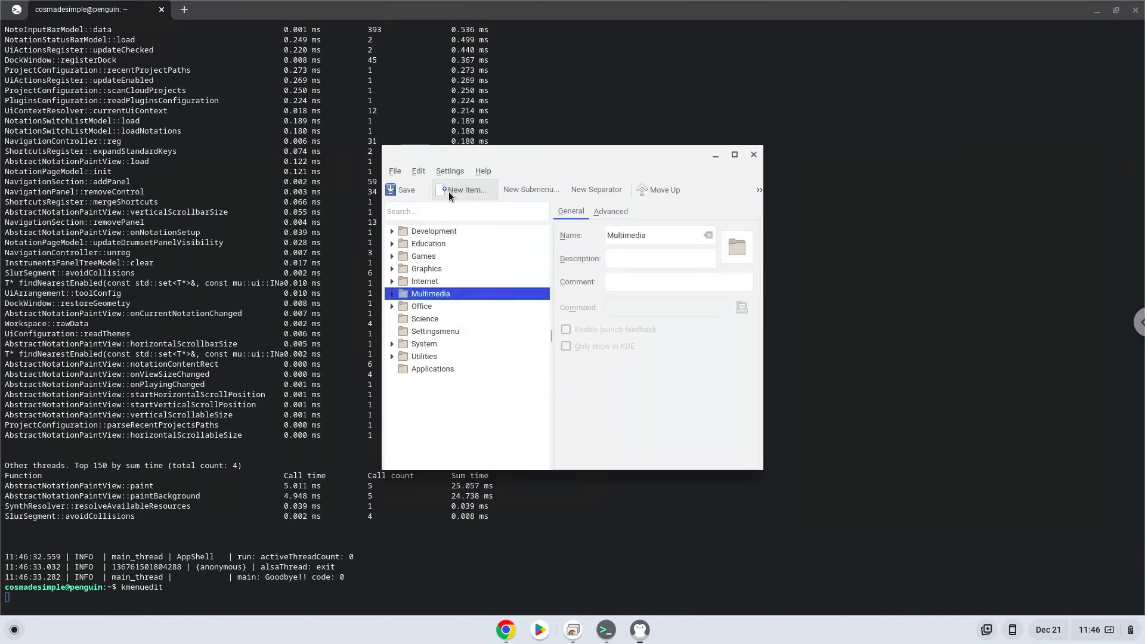
{"action": "left_click", "coordinate": [466, 190]}
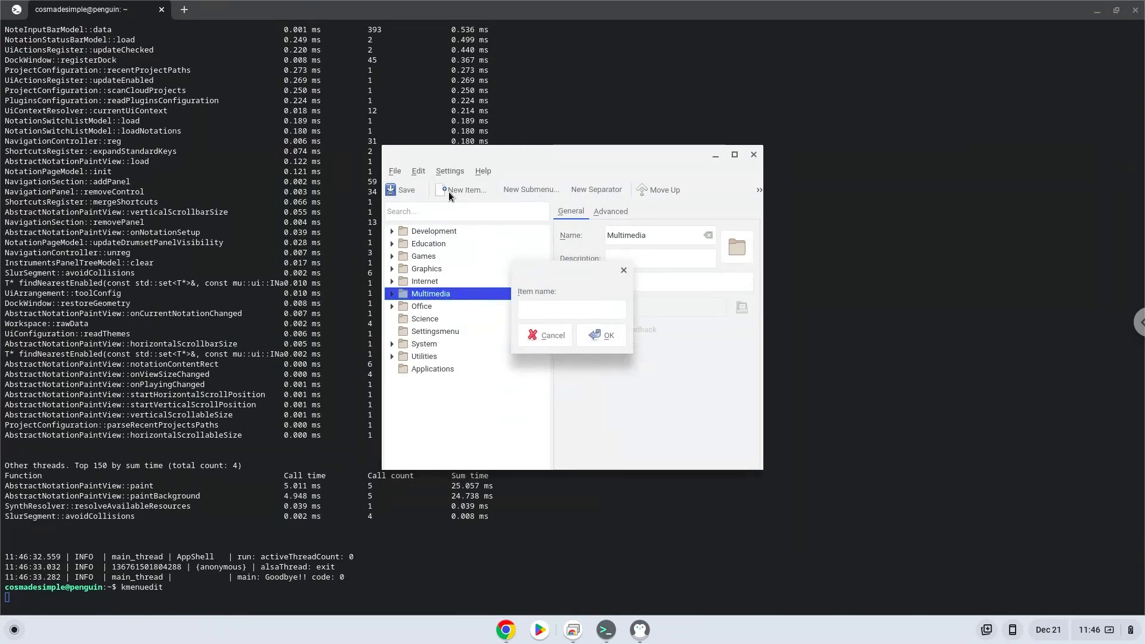
{"action": "type", "text": "MuseScore"}
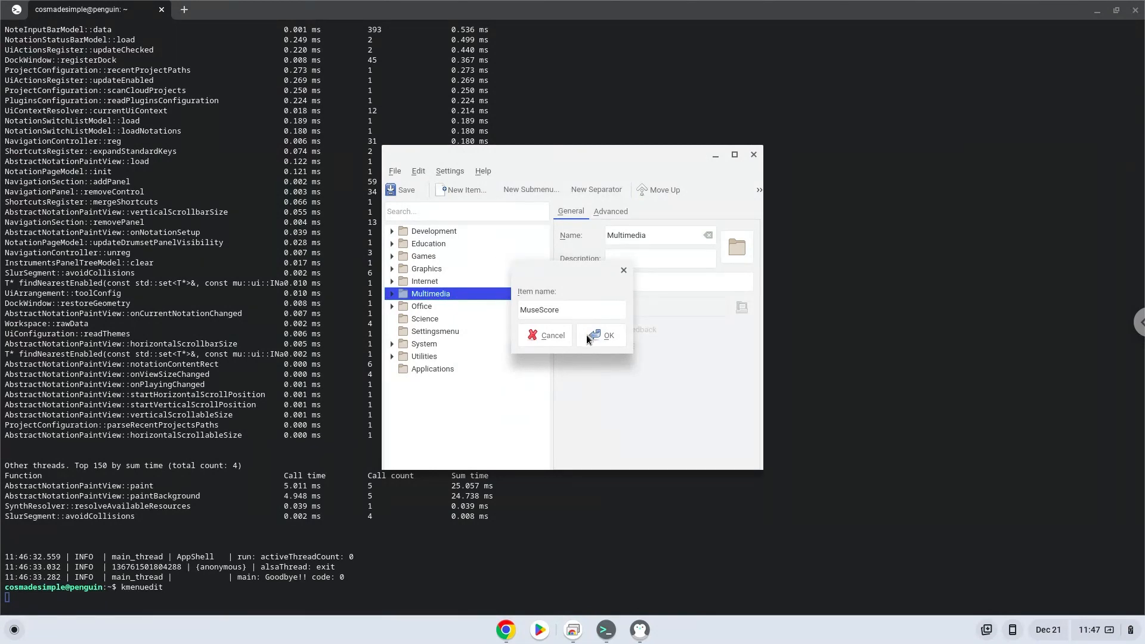
{"action": "left_click", "coordinate": [601, 335]}
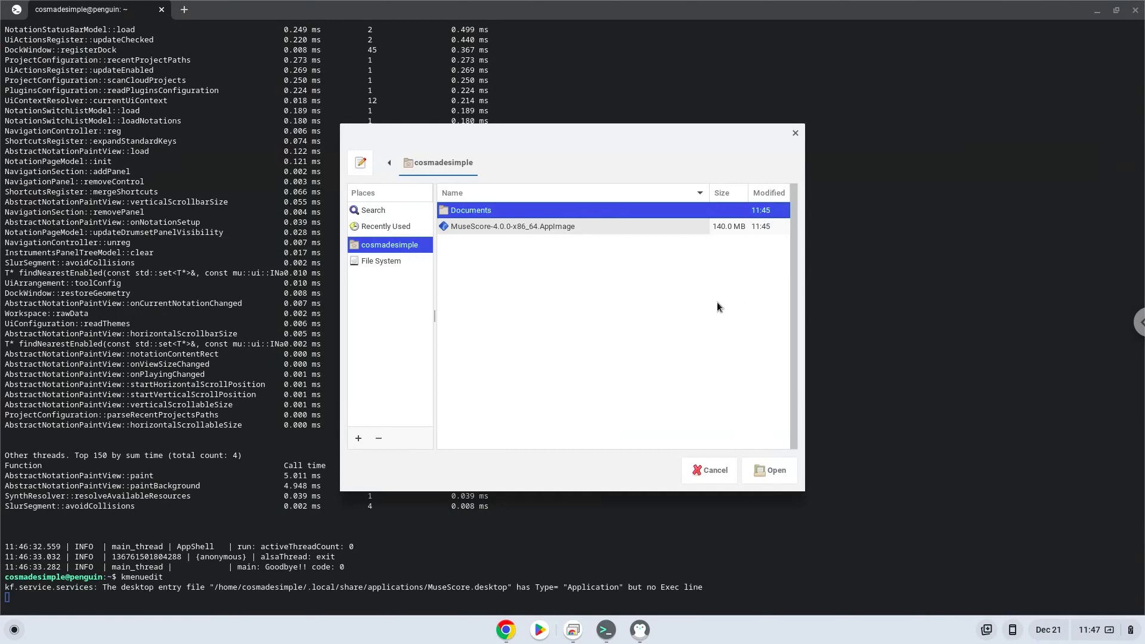
Step: Point its command at the downloaded AppImage, save the entry and leave the menu editor
{"action": "left_click", "coordinate": [513, 225]}
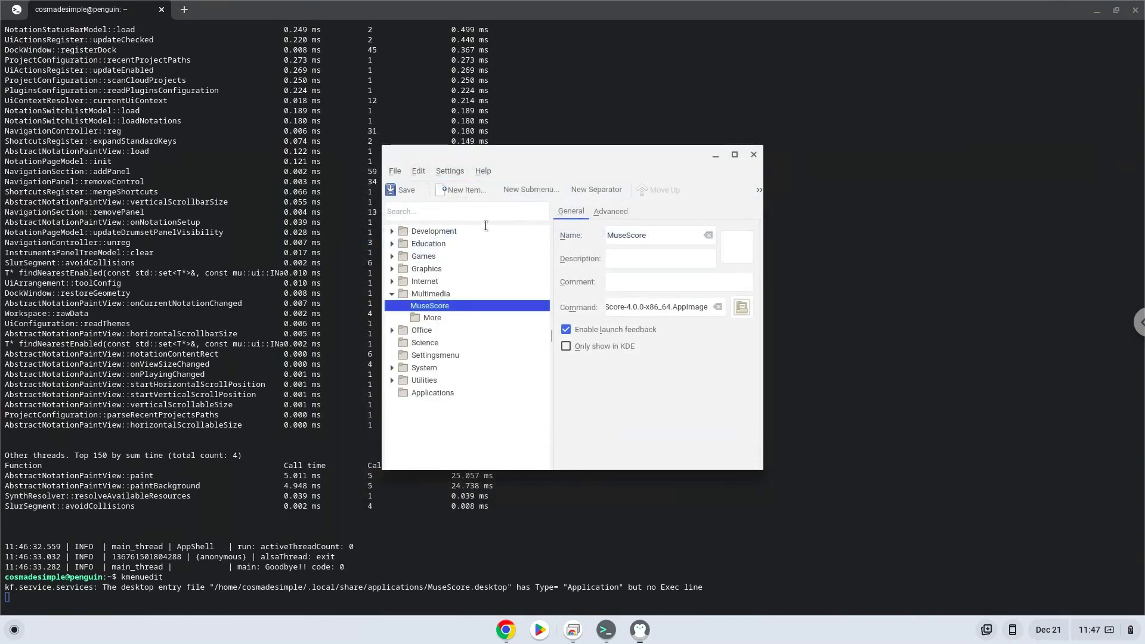
{"action": "left_click", "coordinate": [405, 190]}
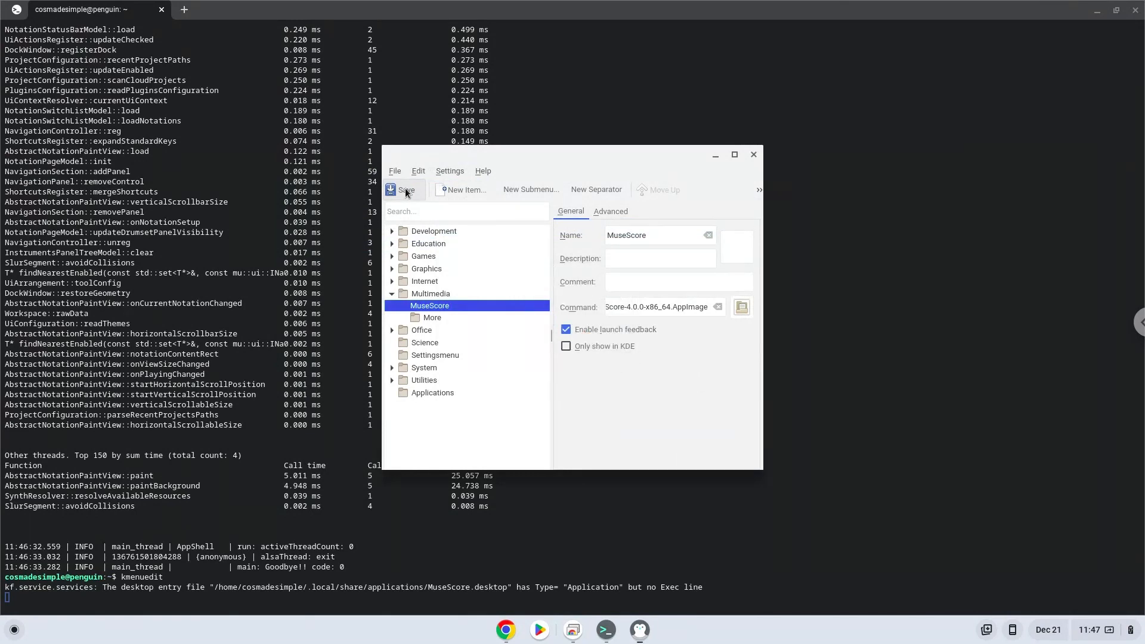
{"action": "mouse_move", "coordinate": [704, 169]}
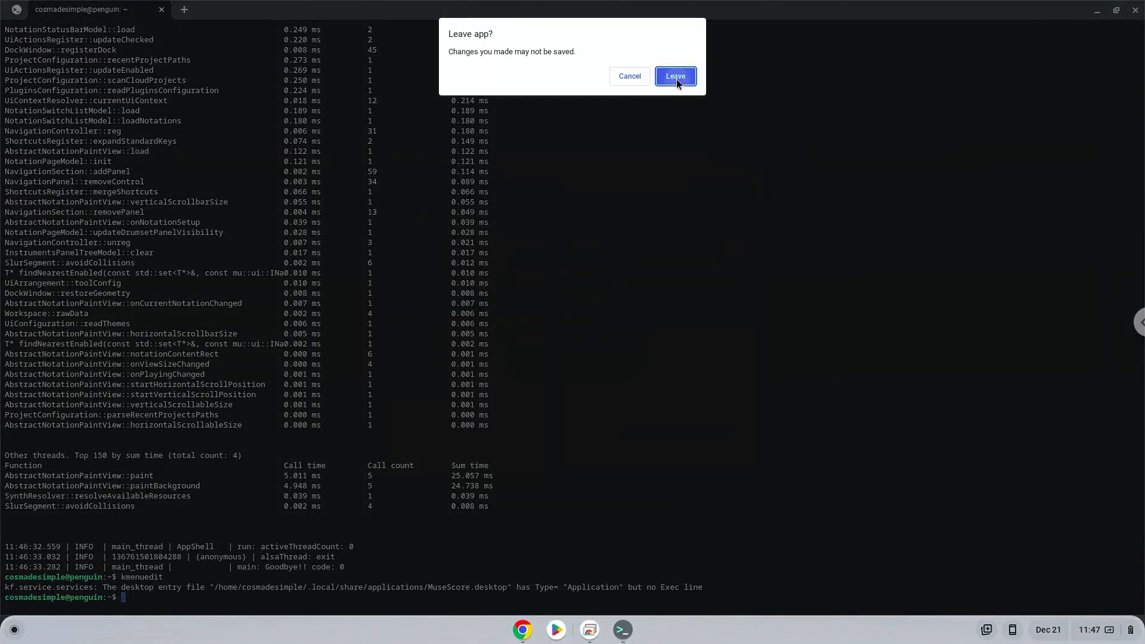
{"action": "left_click", "coordinate": [674, 76]}
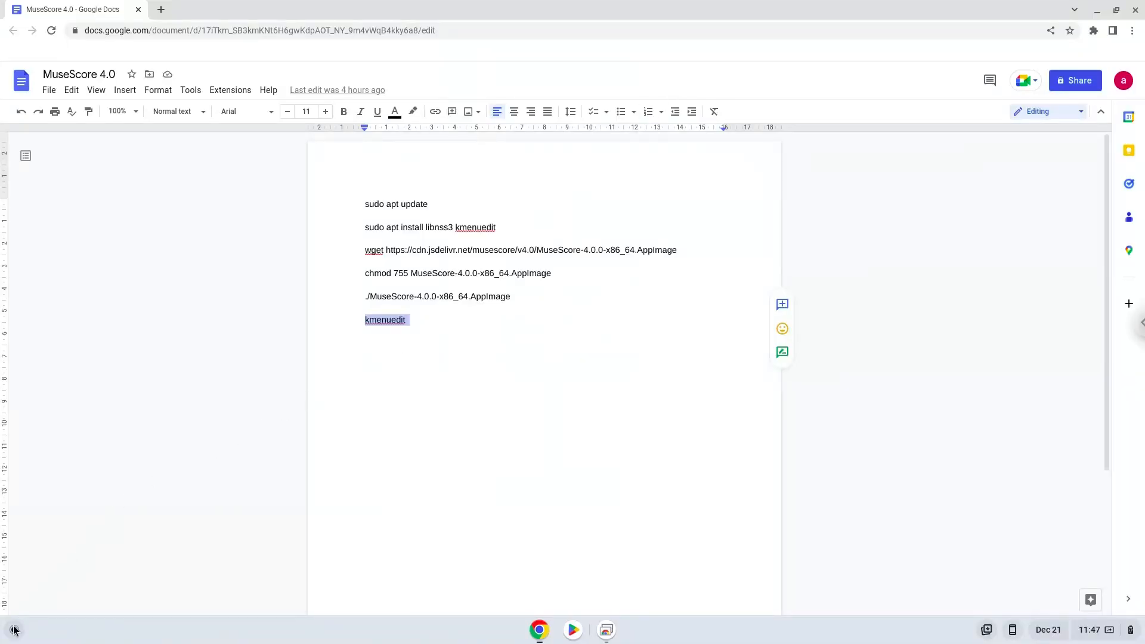
Step: Launch MuseScore 4 from its ChromeOS Launcher entry to reach the Scores home page
{"action": "left_click", "coordinate": [13, 629]}
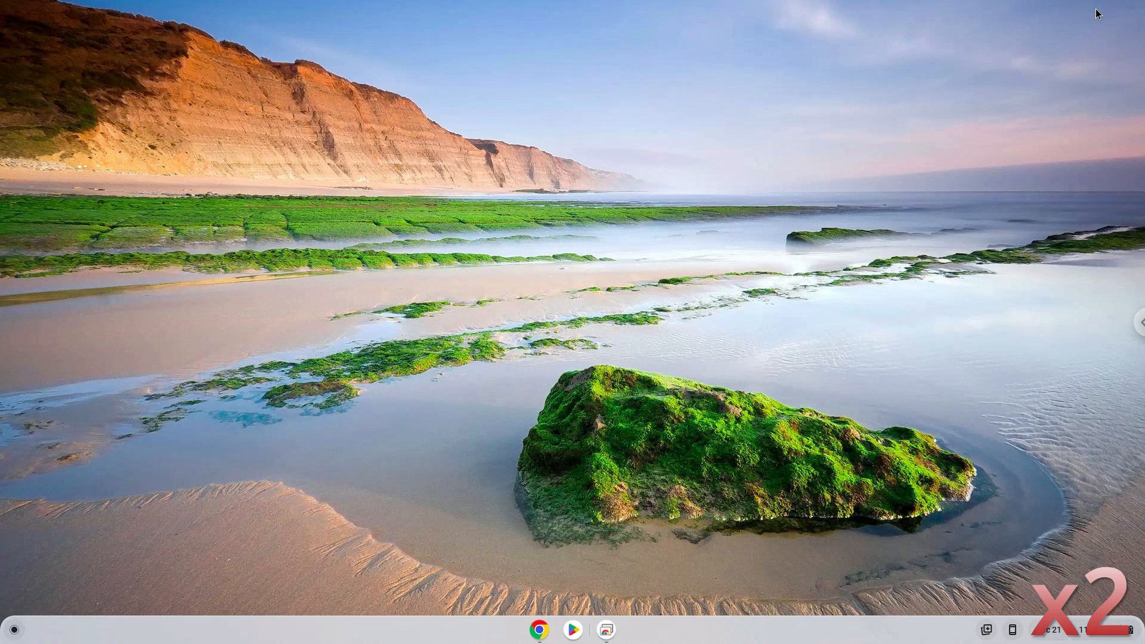
{"action": "left_click", "coordinate": [605, 629]}
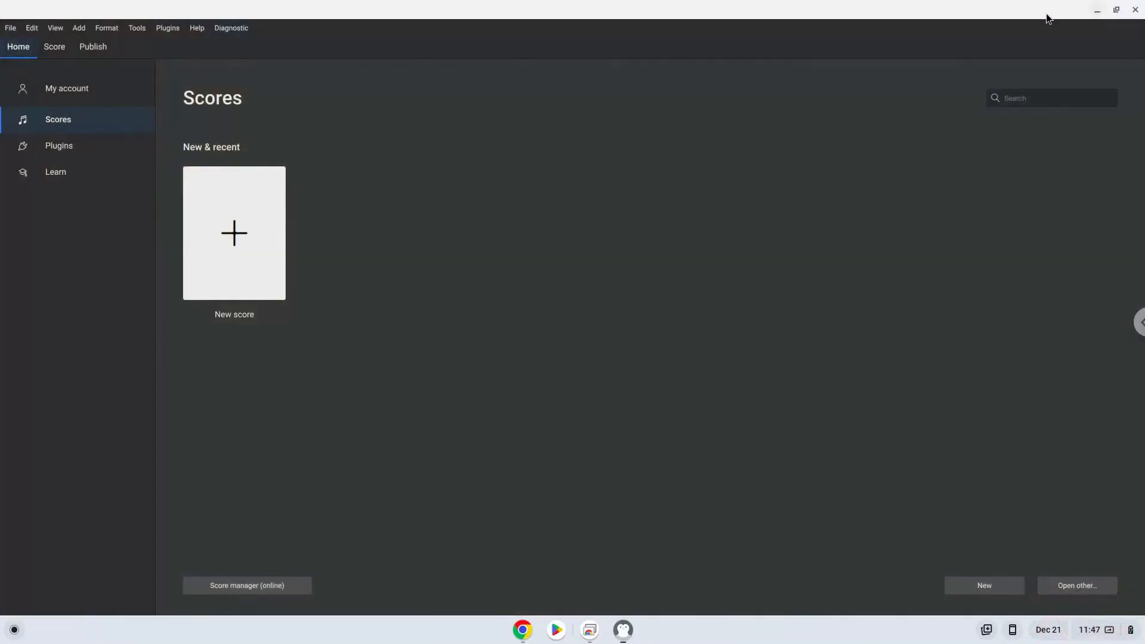
{"action": "mouse_move", "coordinate": [234, 232]}
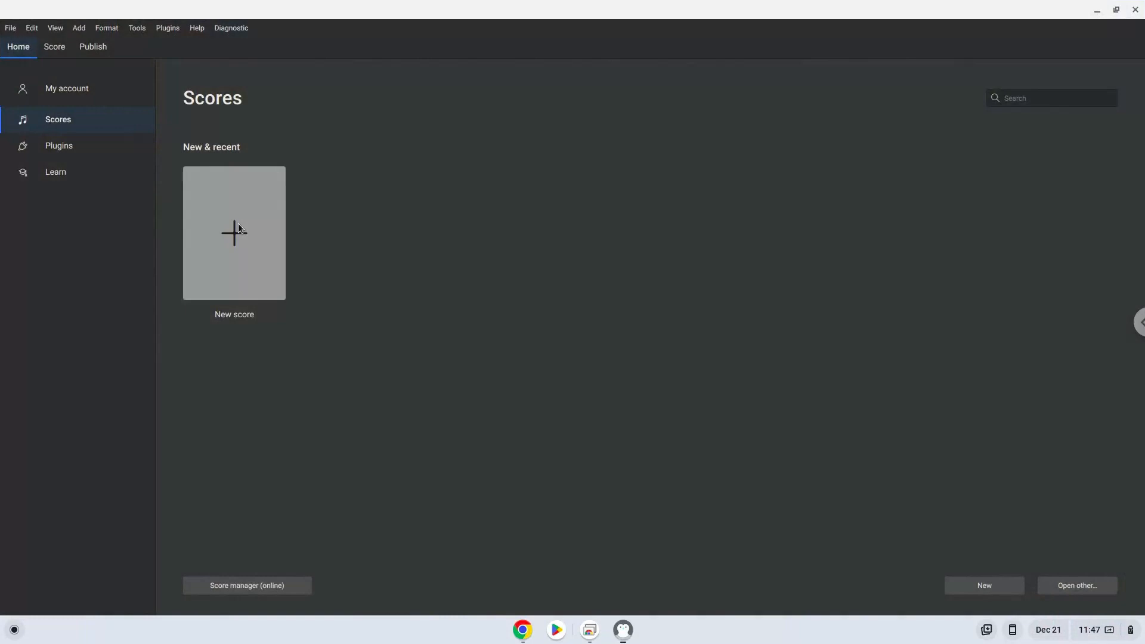
Step: Start a new score and add Trombone from Brass and Baritone from Vocals
{"action": "left_click", "coordinate": [234, 233]}
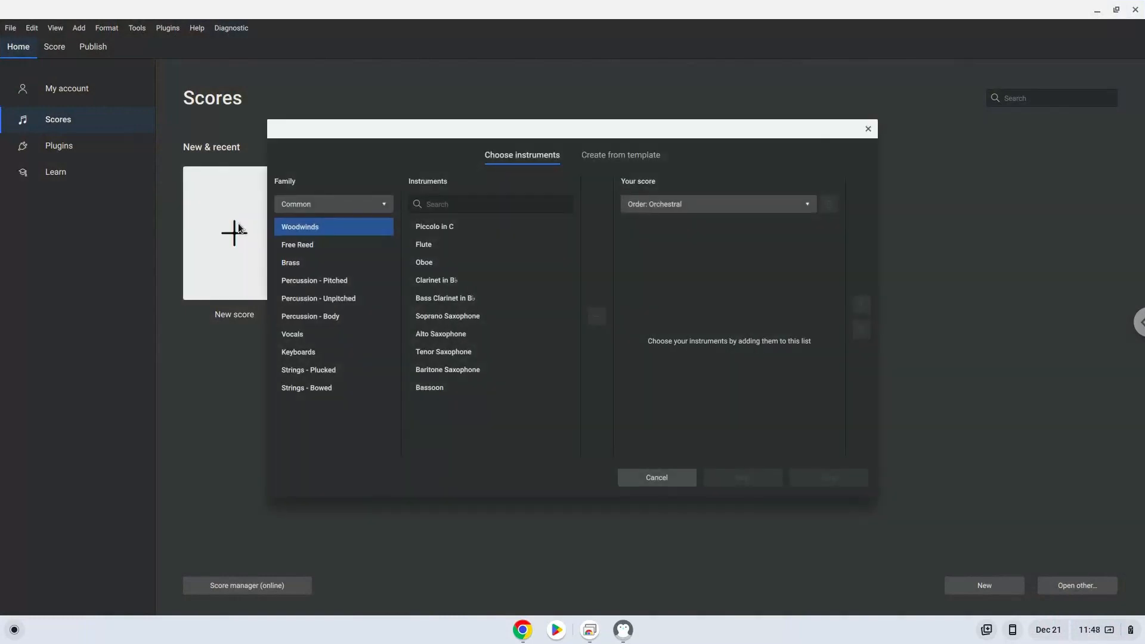
{"action": "mouse_move", "coordinate": [286, 271]}
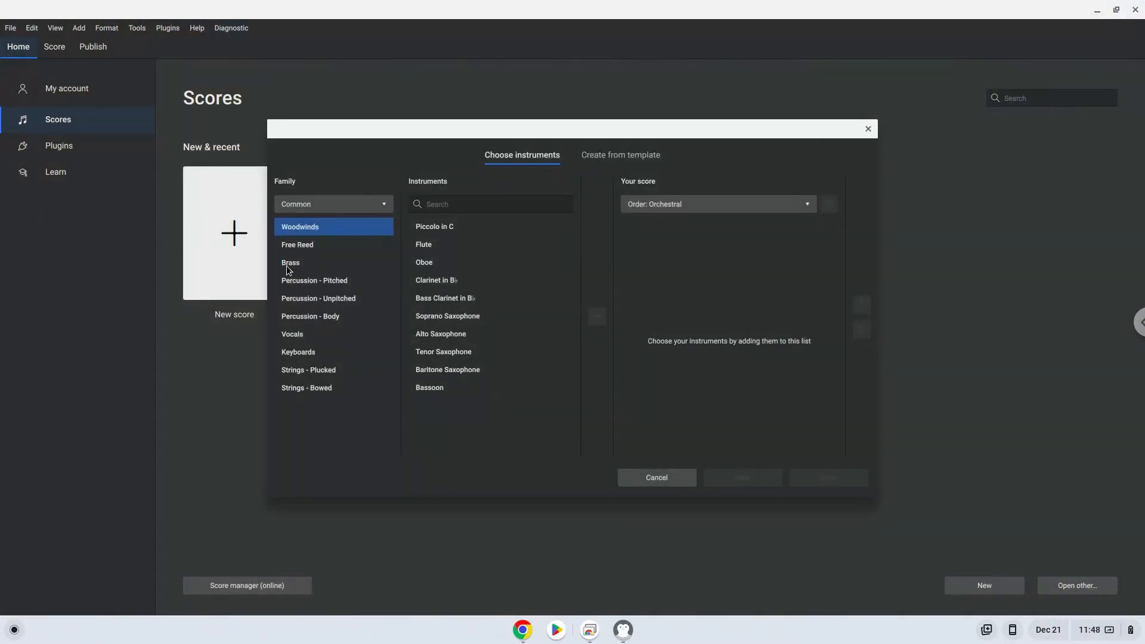
{"action": "left_click", "coordinate": [291, 262]}
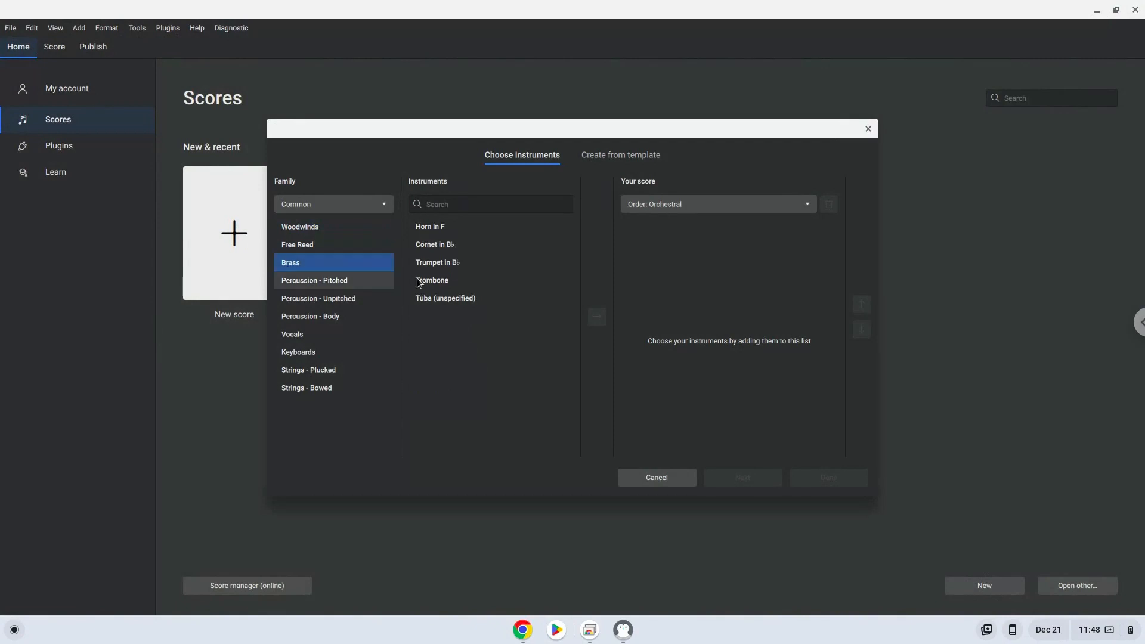
{"action": "left_click", "coordinate": [438, 262]}
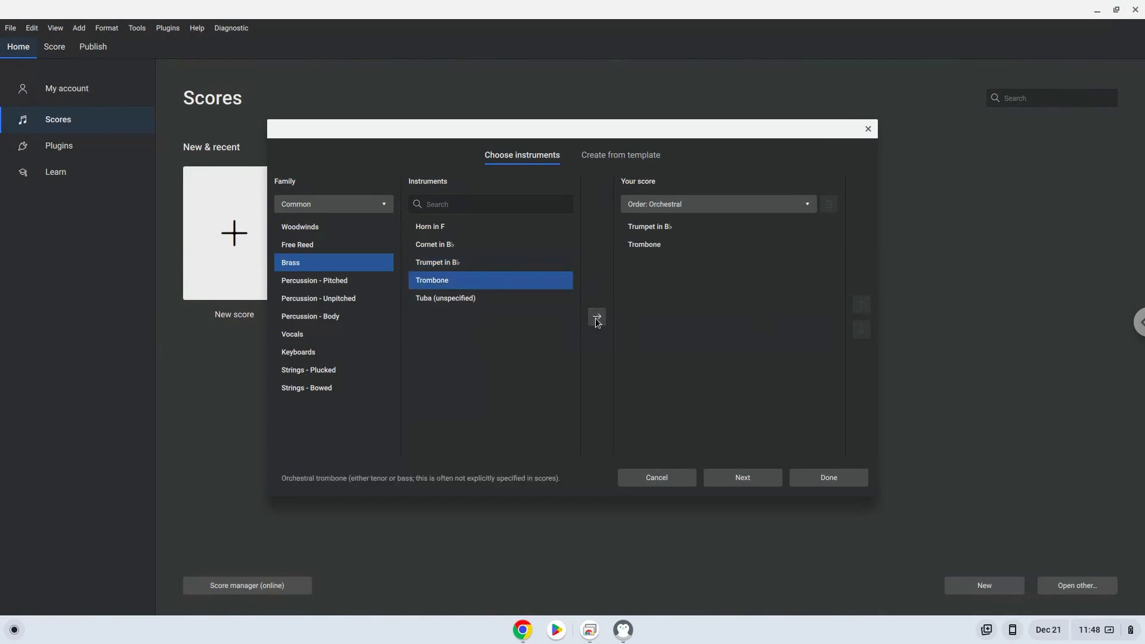
{"action": "mouse_move", "coordinate": [329, 334]}
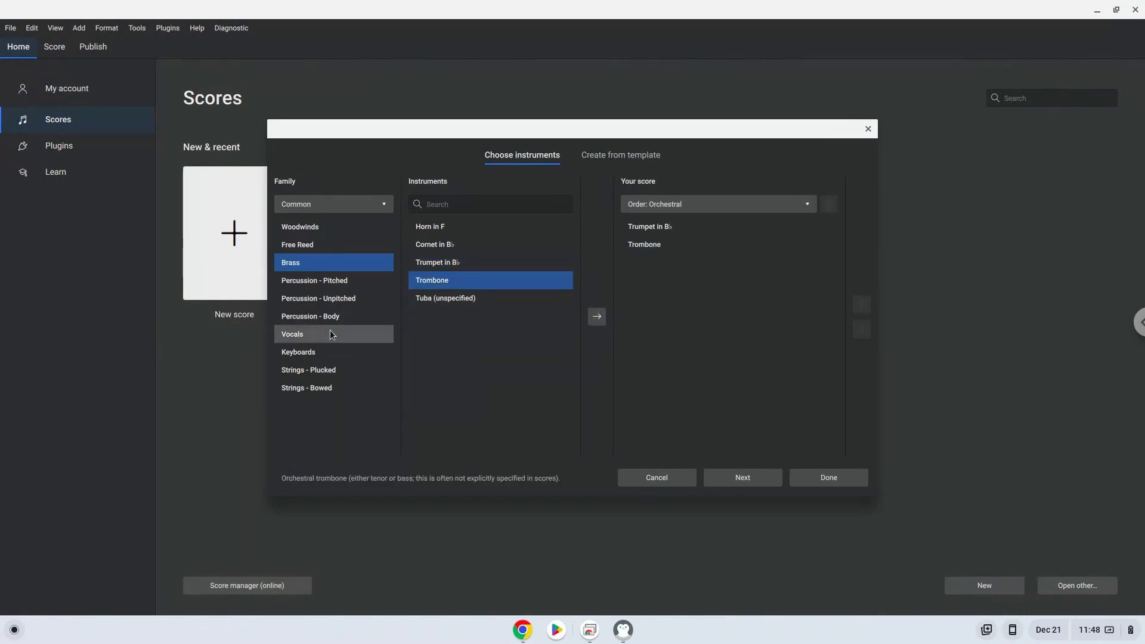
{"action": "left_click", "coordinate": [292, 334]}
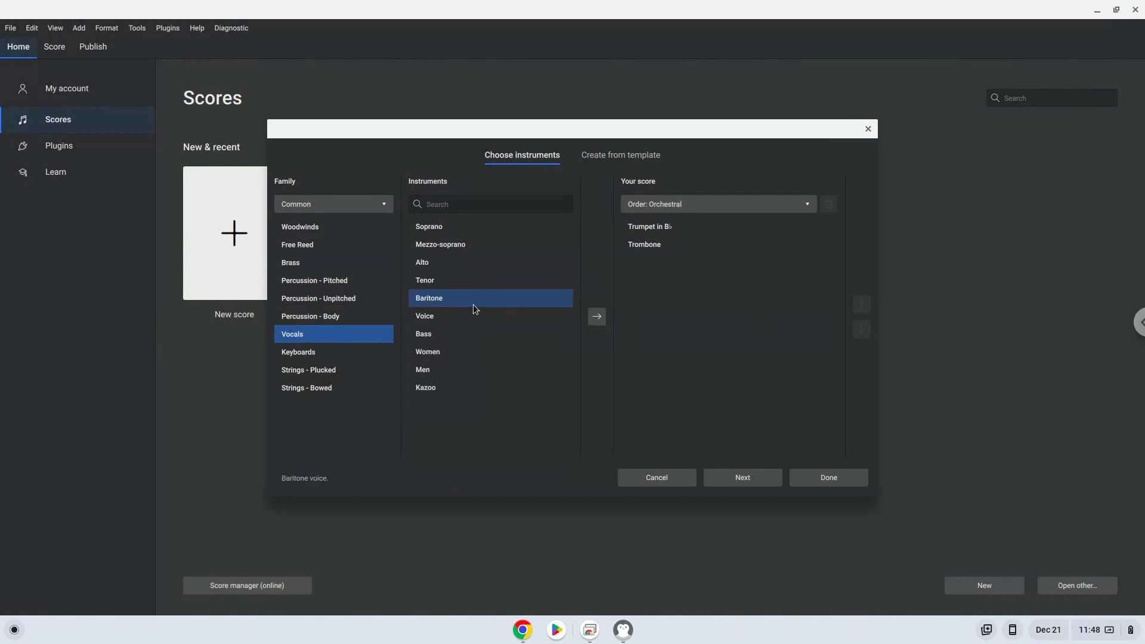
{"action": "left_click", "coordinate": [596, 316]}
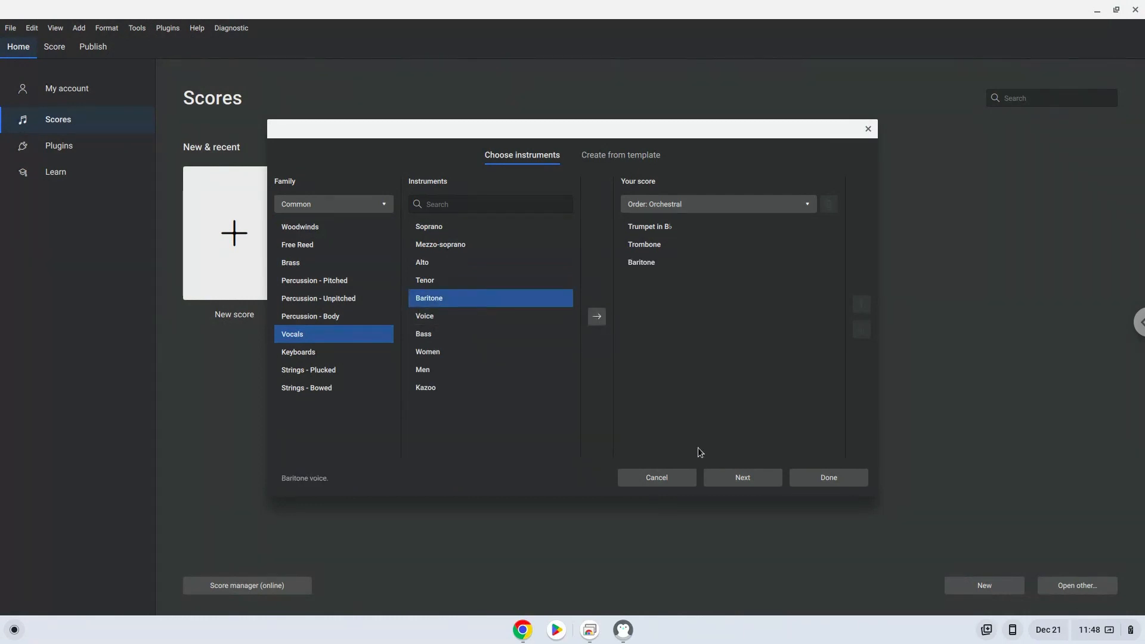
Step: Continue through the additional score information and finish creating the untitled score
{"action": "left_click", "coordinate": [741, 476]}
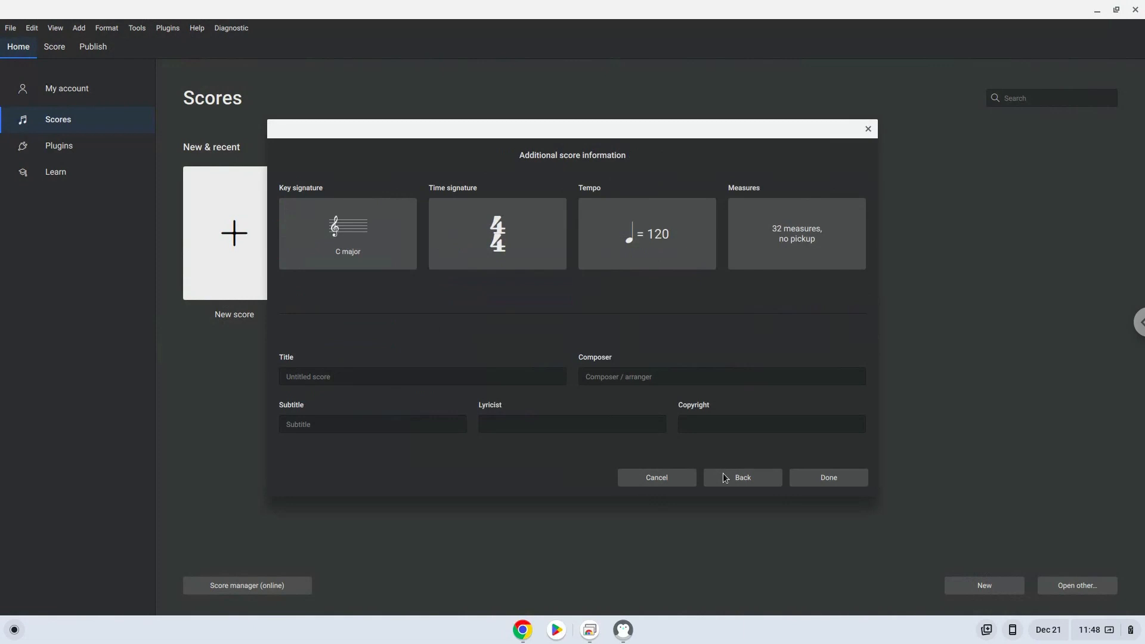
{"action": "left_click", "coordinate": [645, 234]}
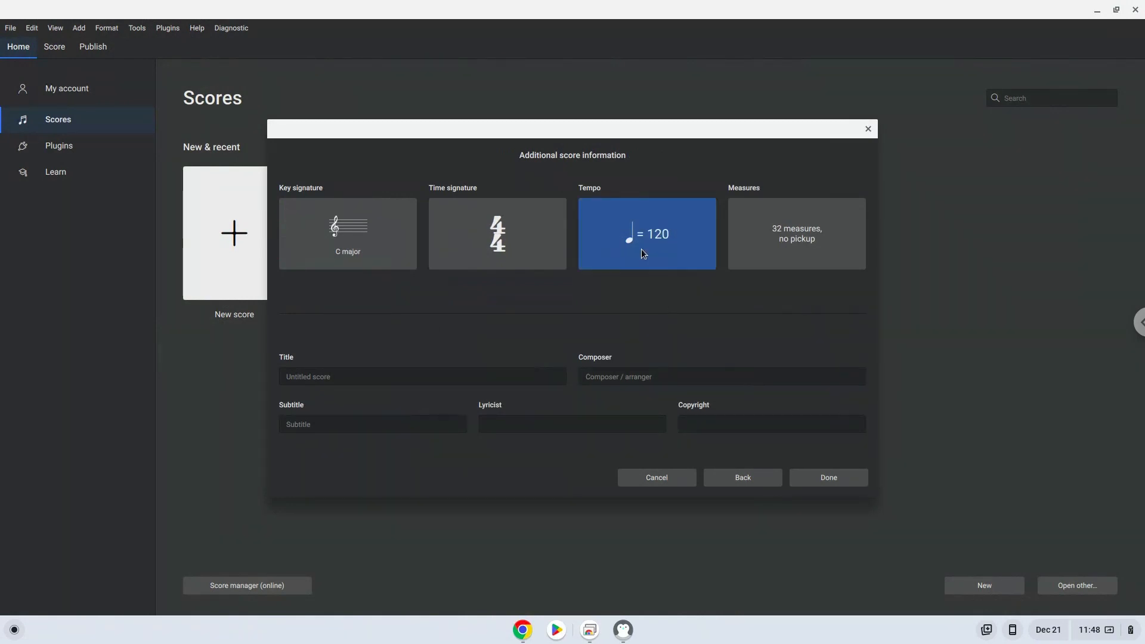
{"action": "left_click", "coordinate": [645, 234]}
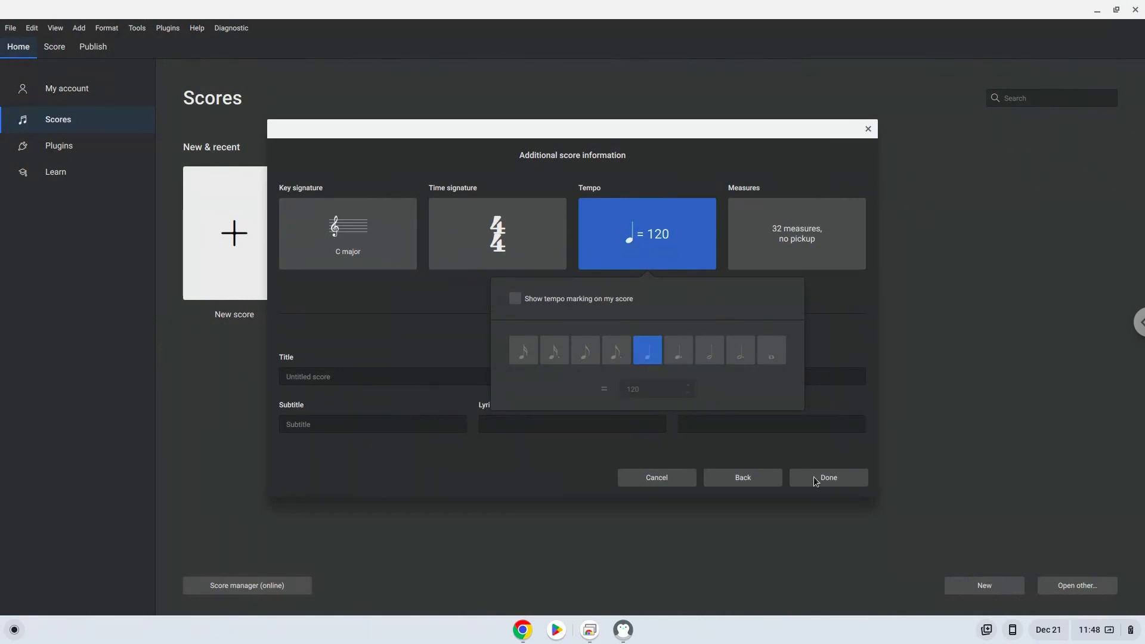
{"action": "left_click", "coordinate": [826, 477]}
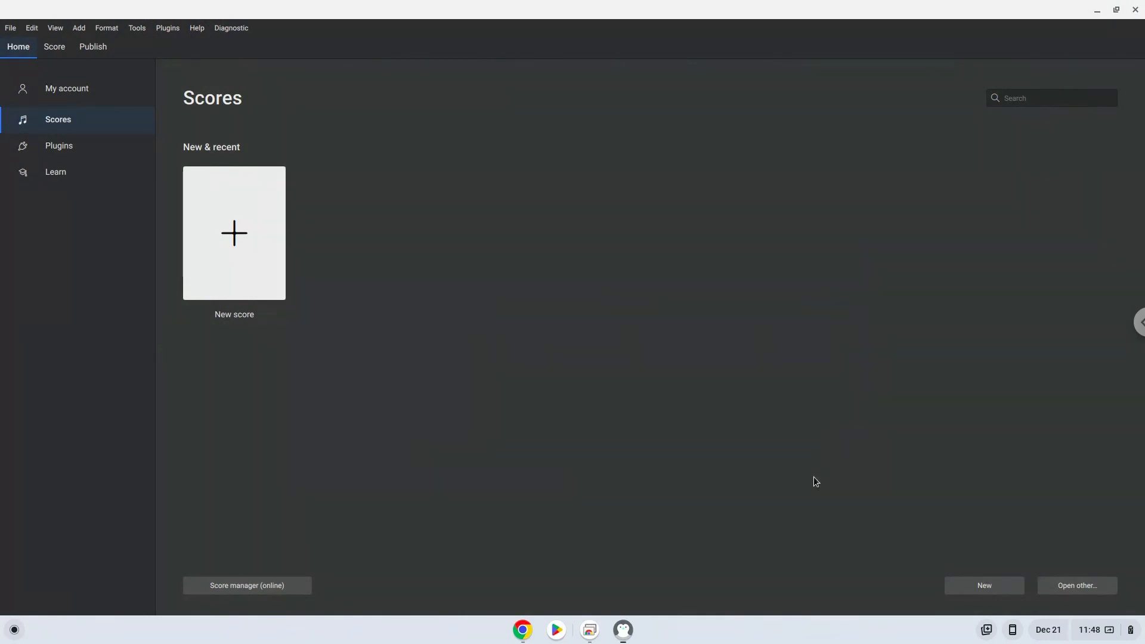
{"action": "left_click", "coordinate": [233, 233]}
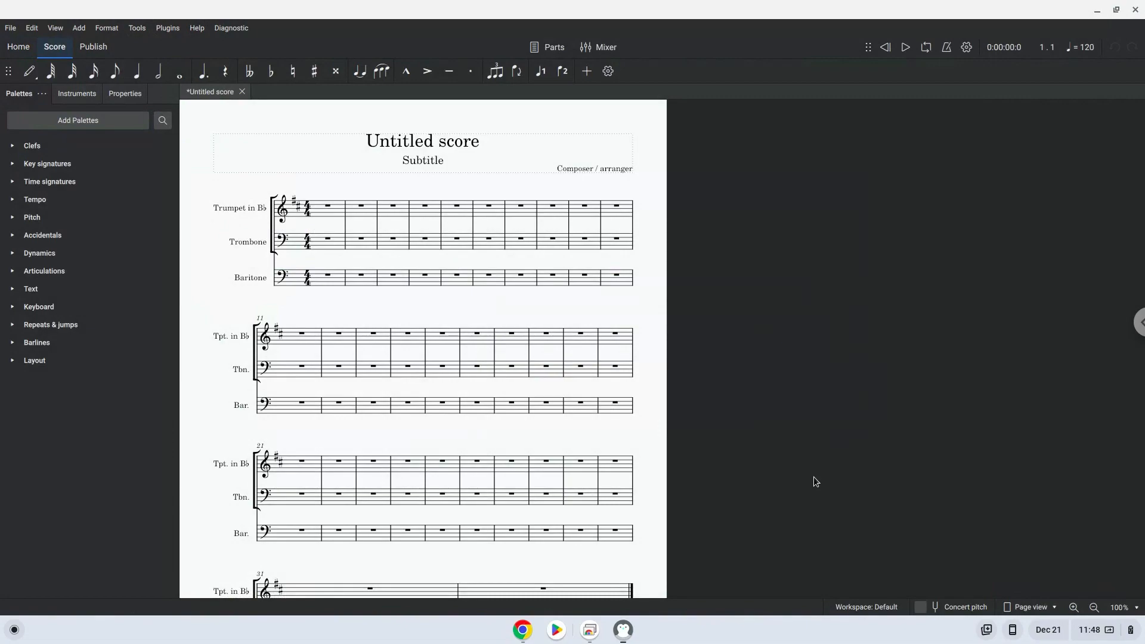